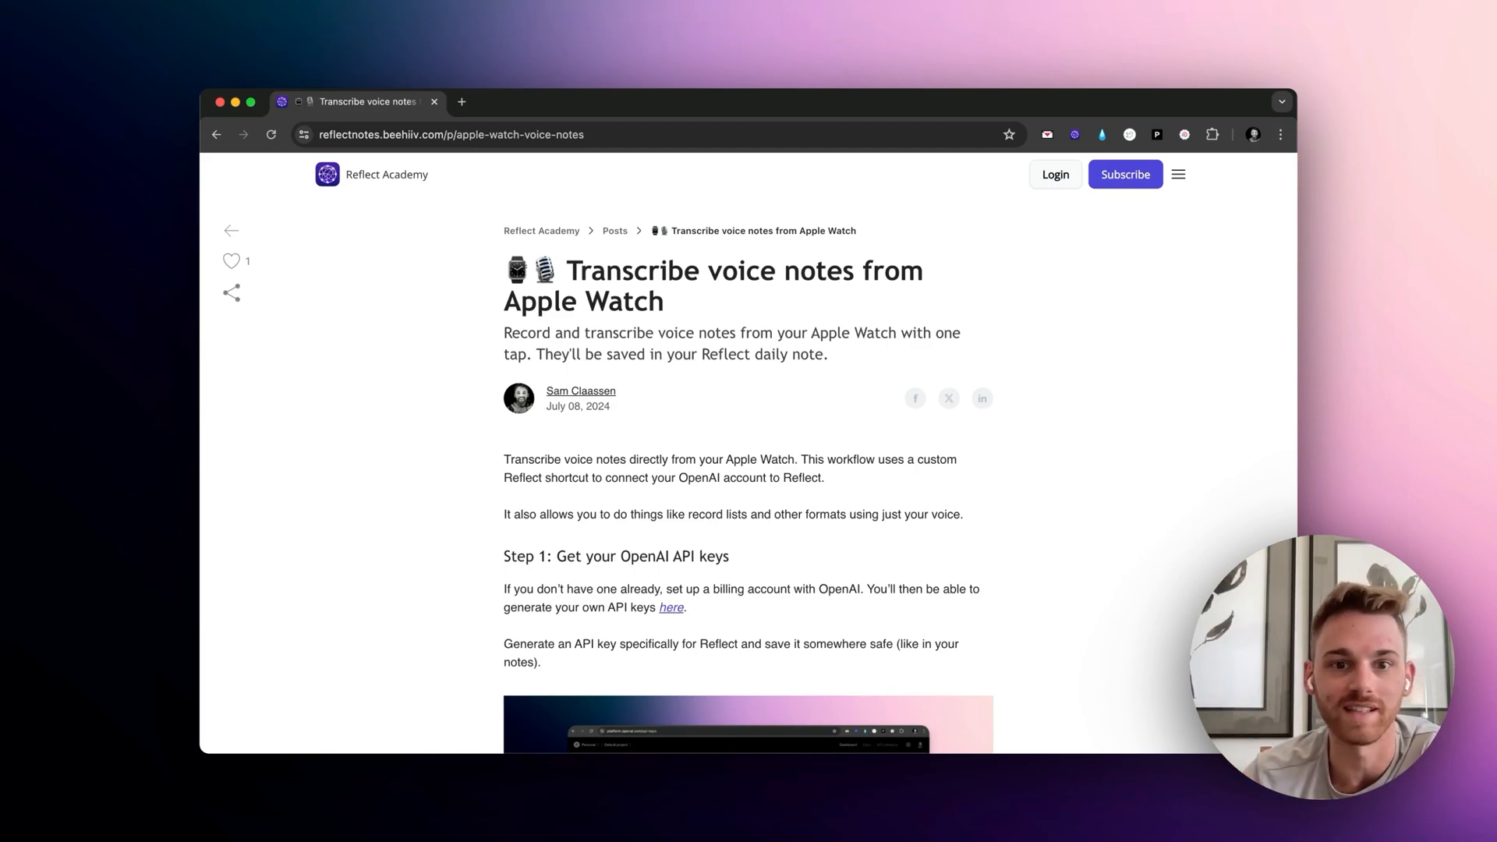
Visit the OpenAI Platform API keys page from the article's Step 1 link and return to the article.
scroll(down, 3)
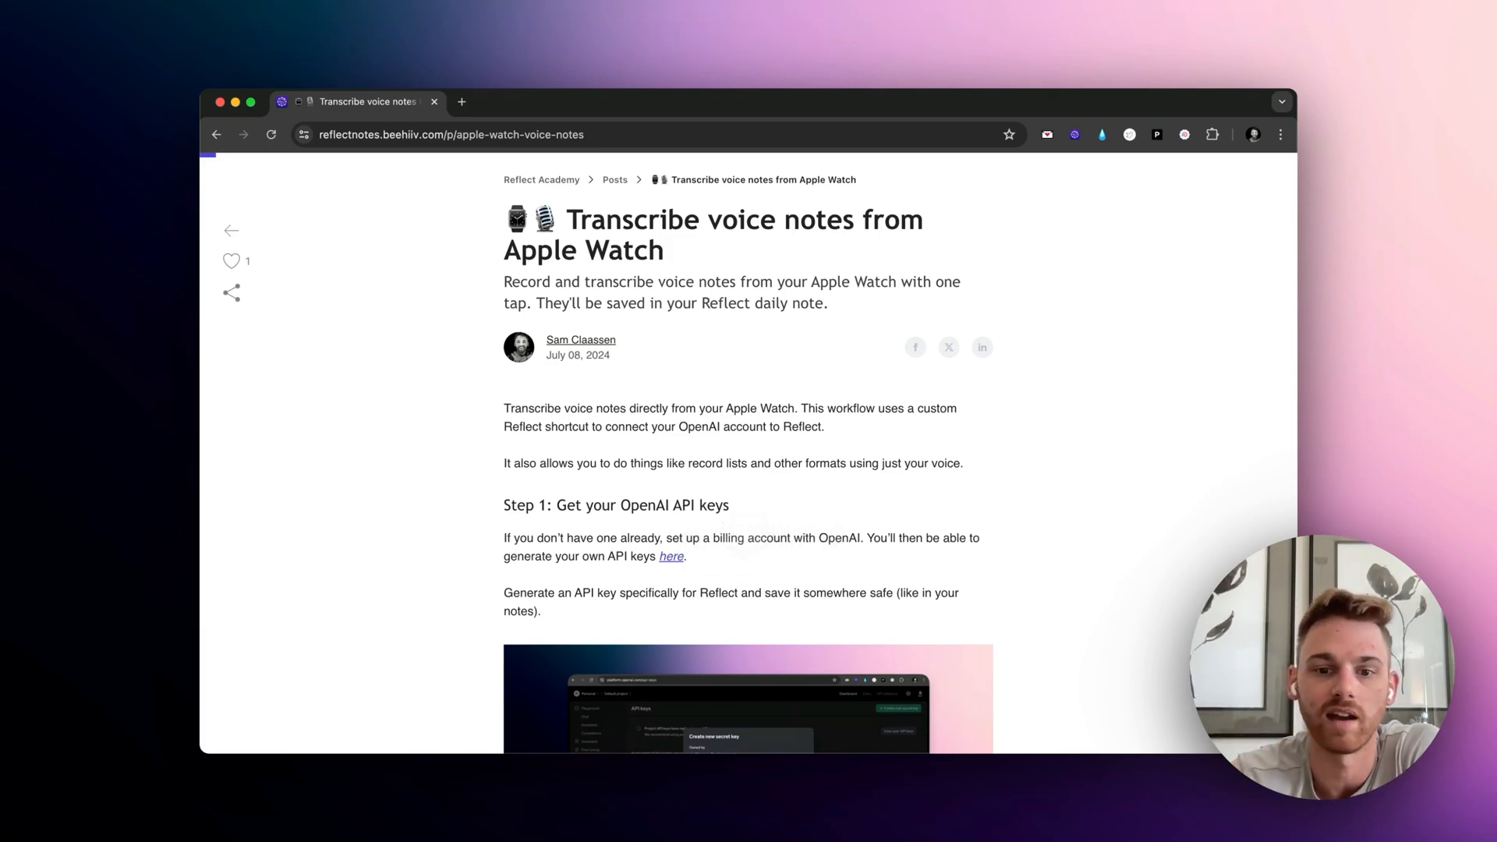
click(670, 557)
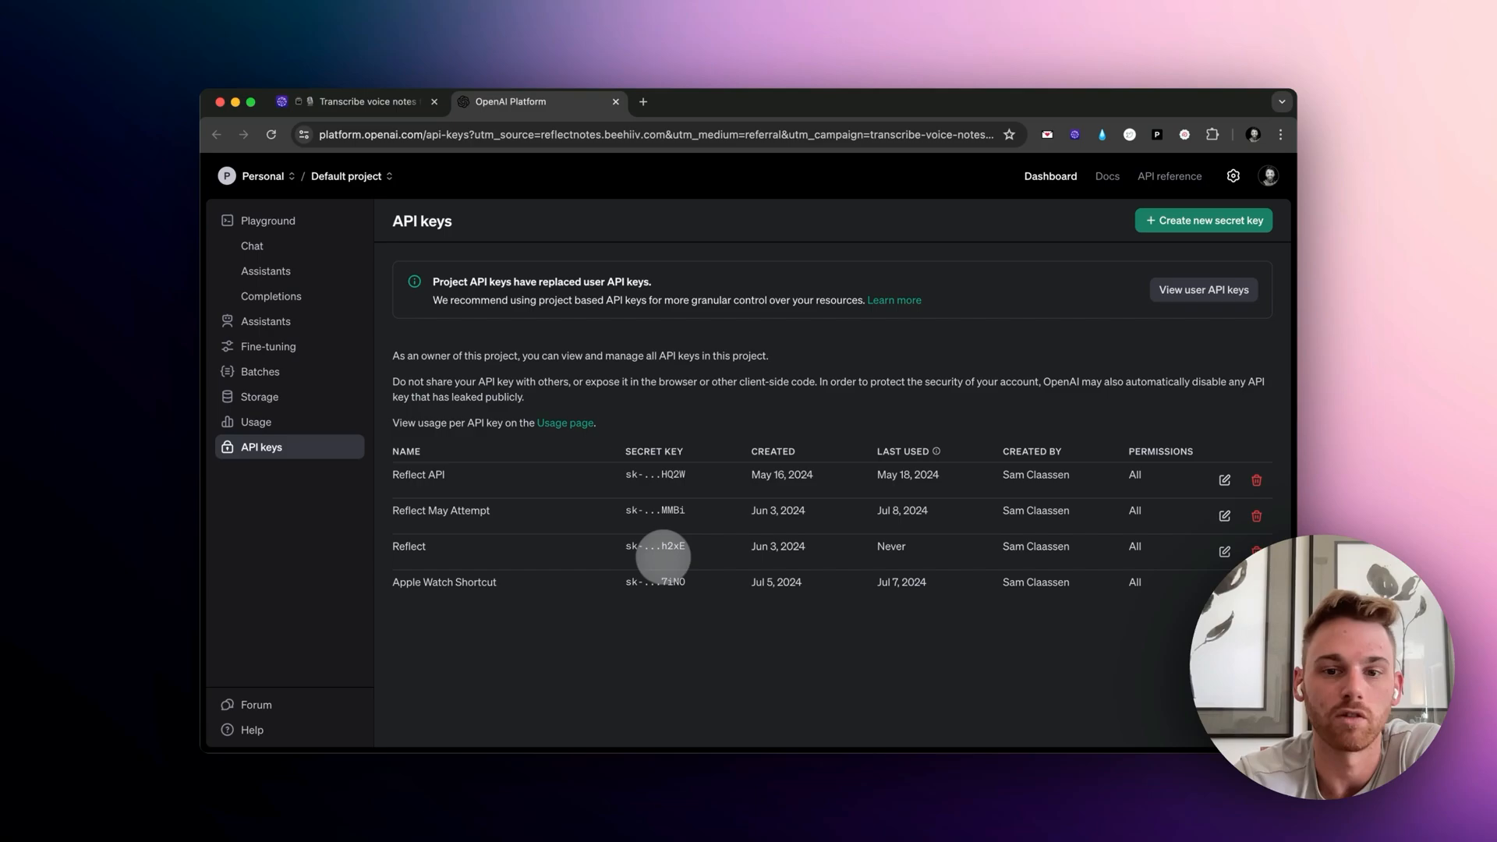
mouse_move(720, 577)
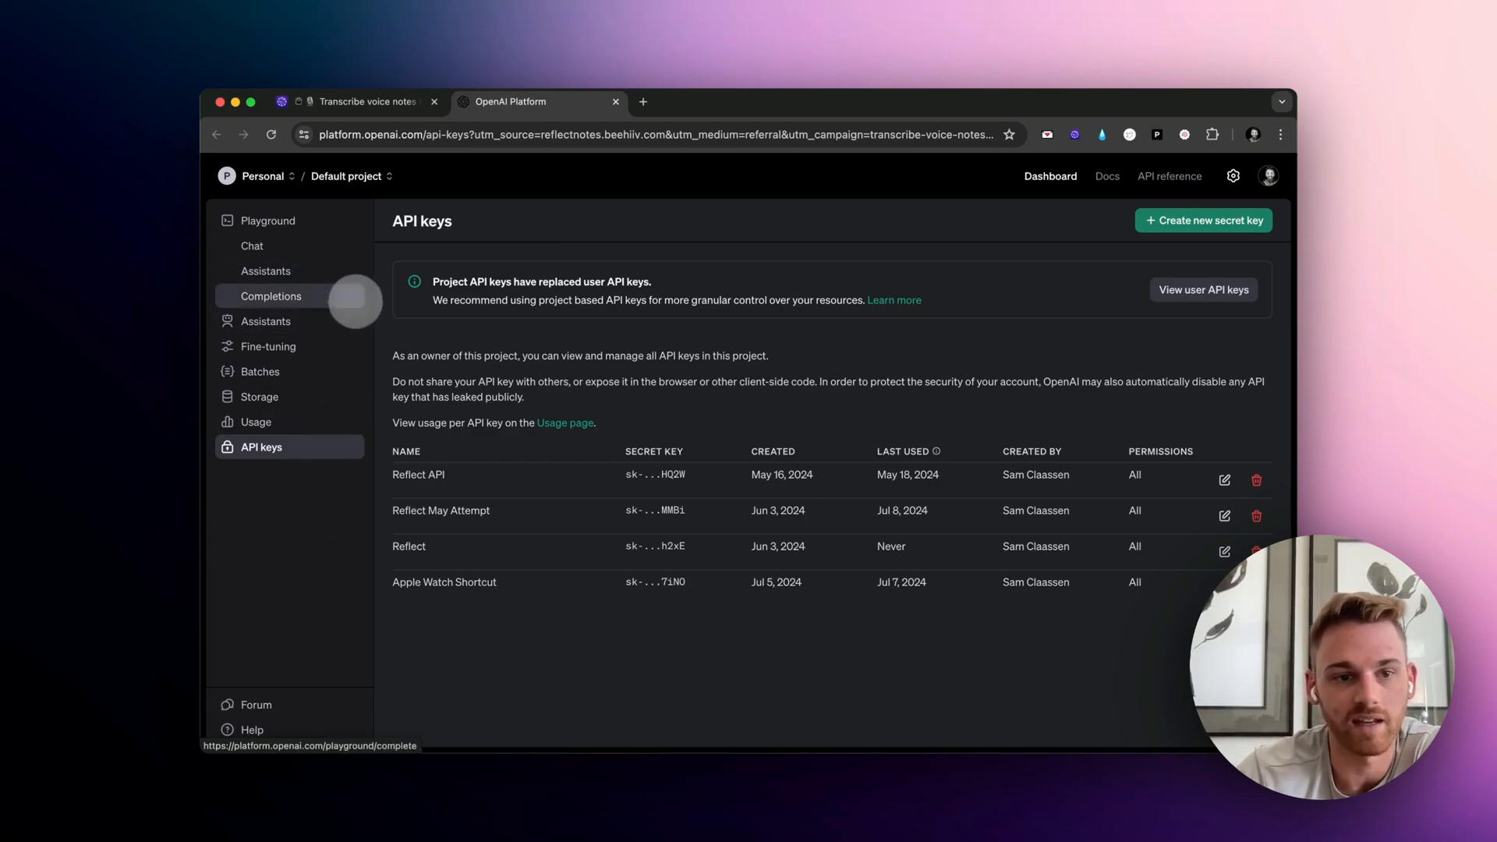
mouse_move(405, 325)
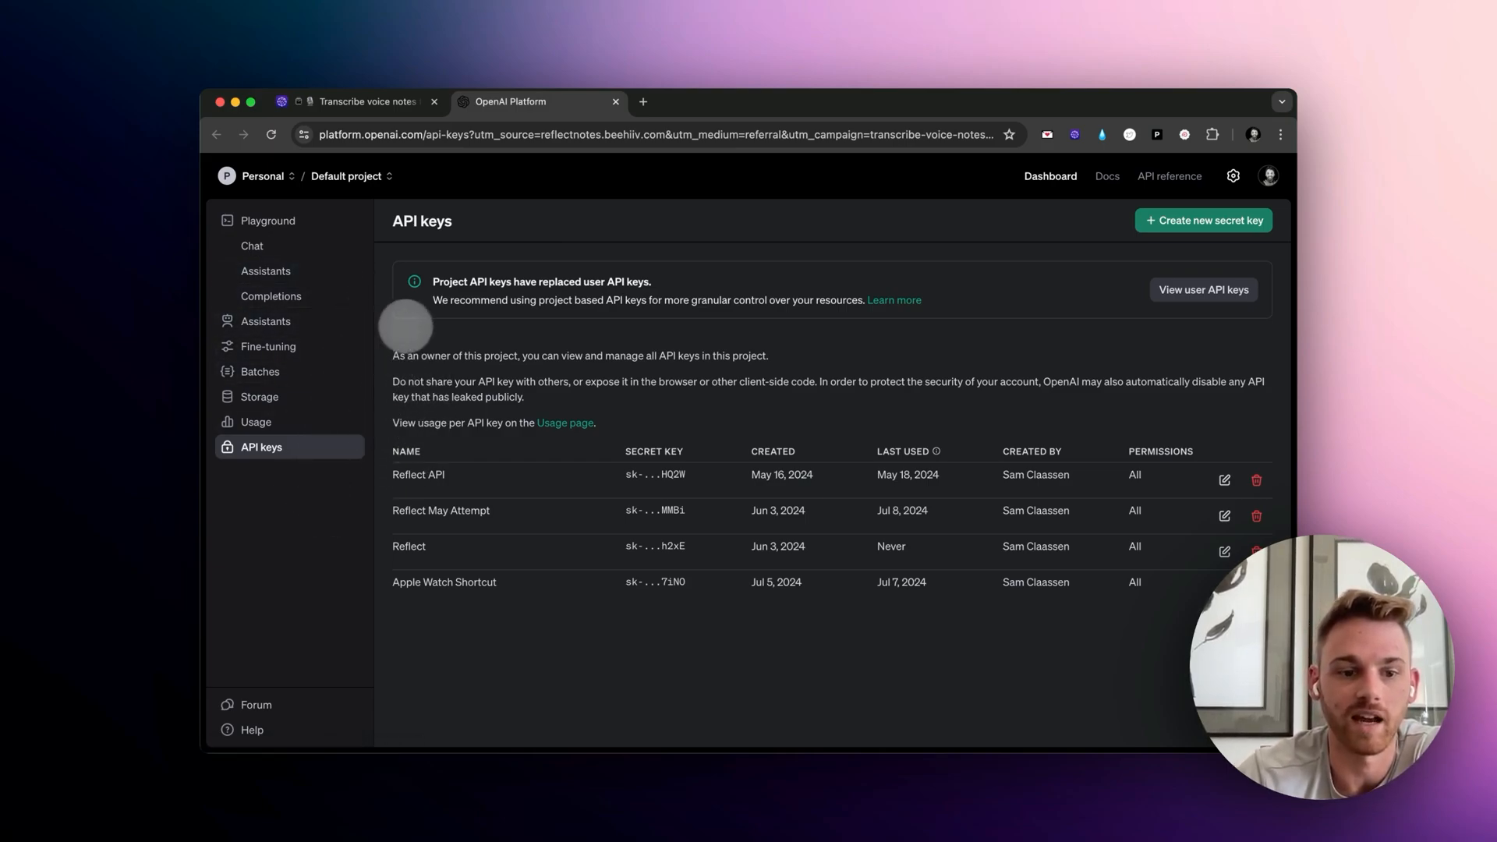
mouse_move(837, 521)
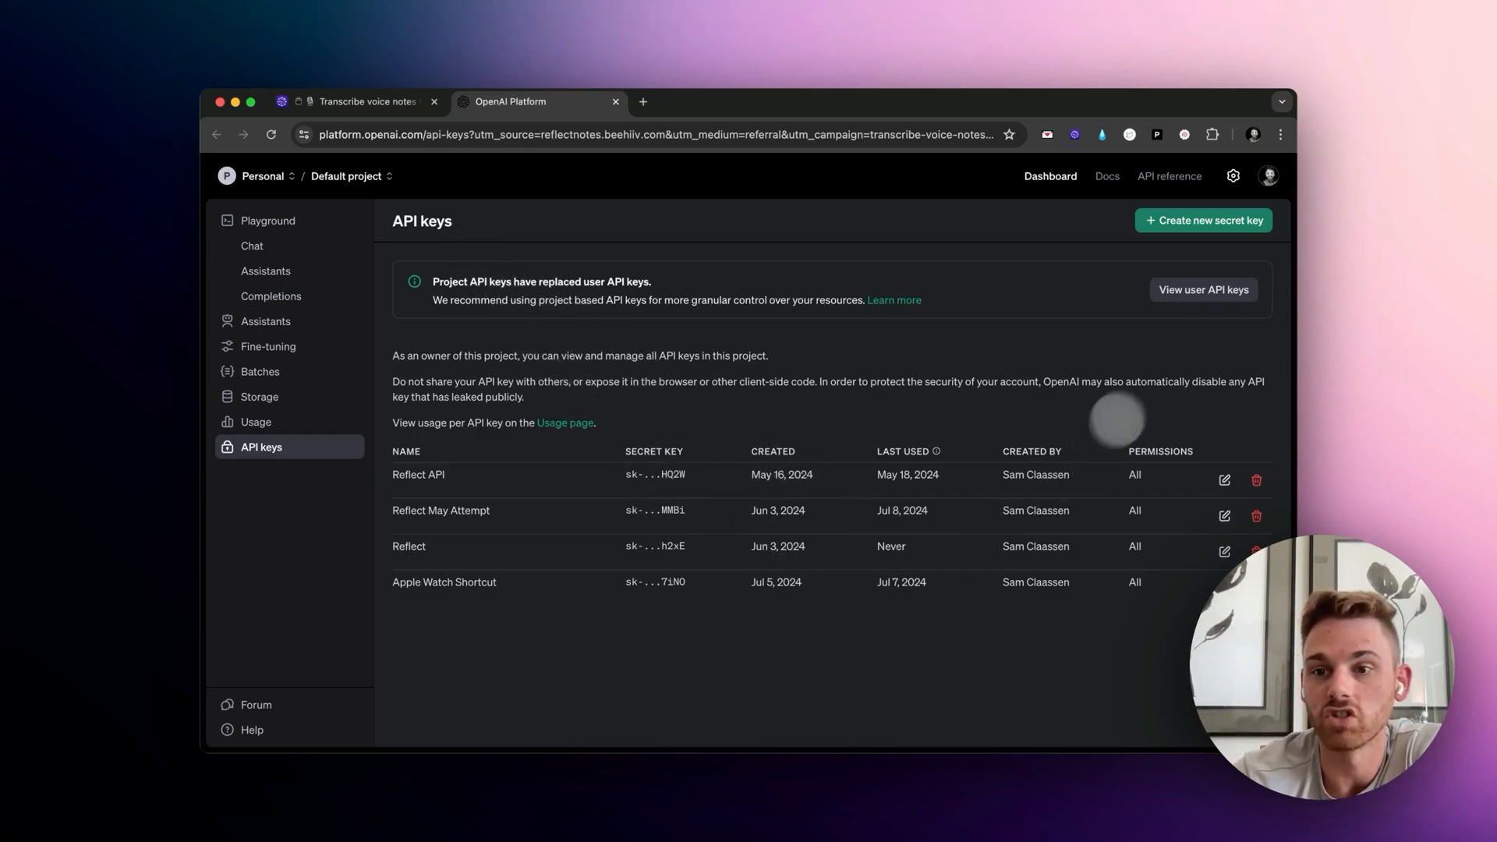
click(1204, 220)
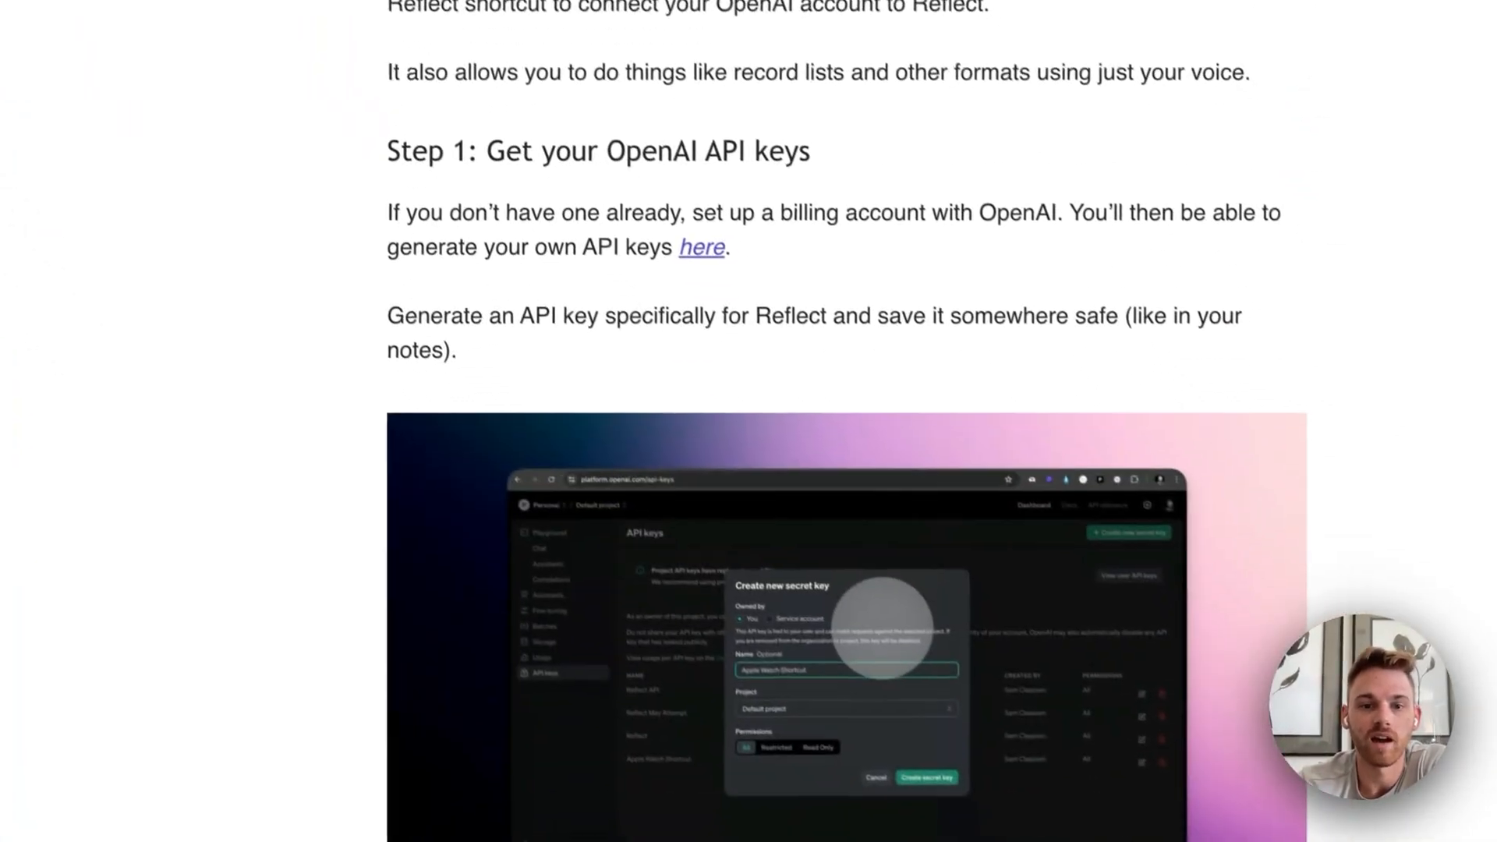
Begin a new OpenAI secret key and scroll the article to Step 2 on the Reflect access token.
scroll(down, 3)
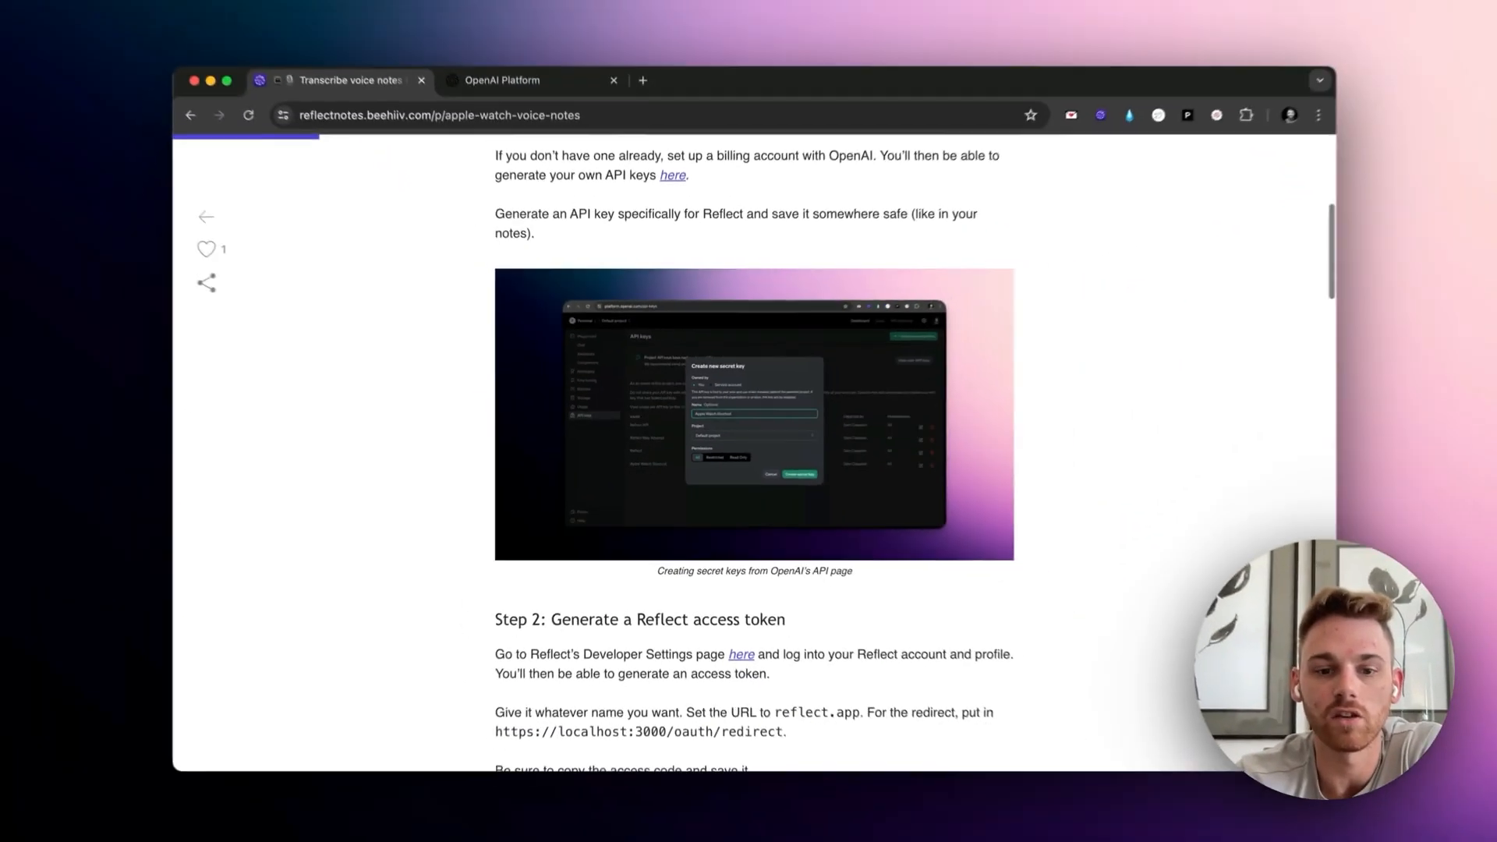
scroll(down, 3)
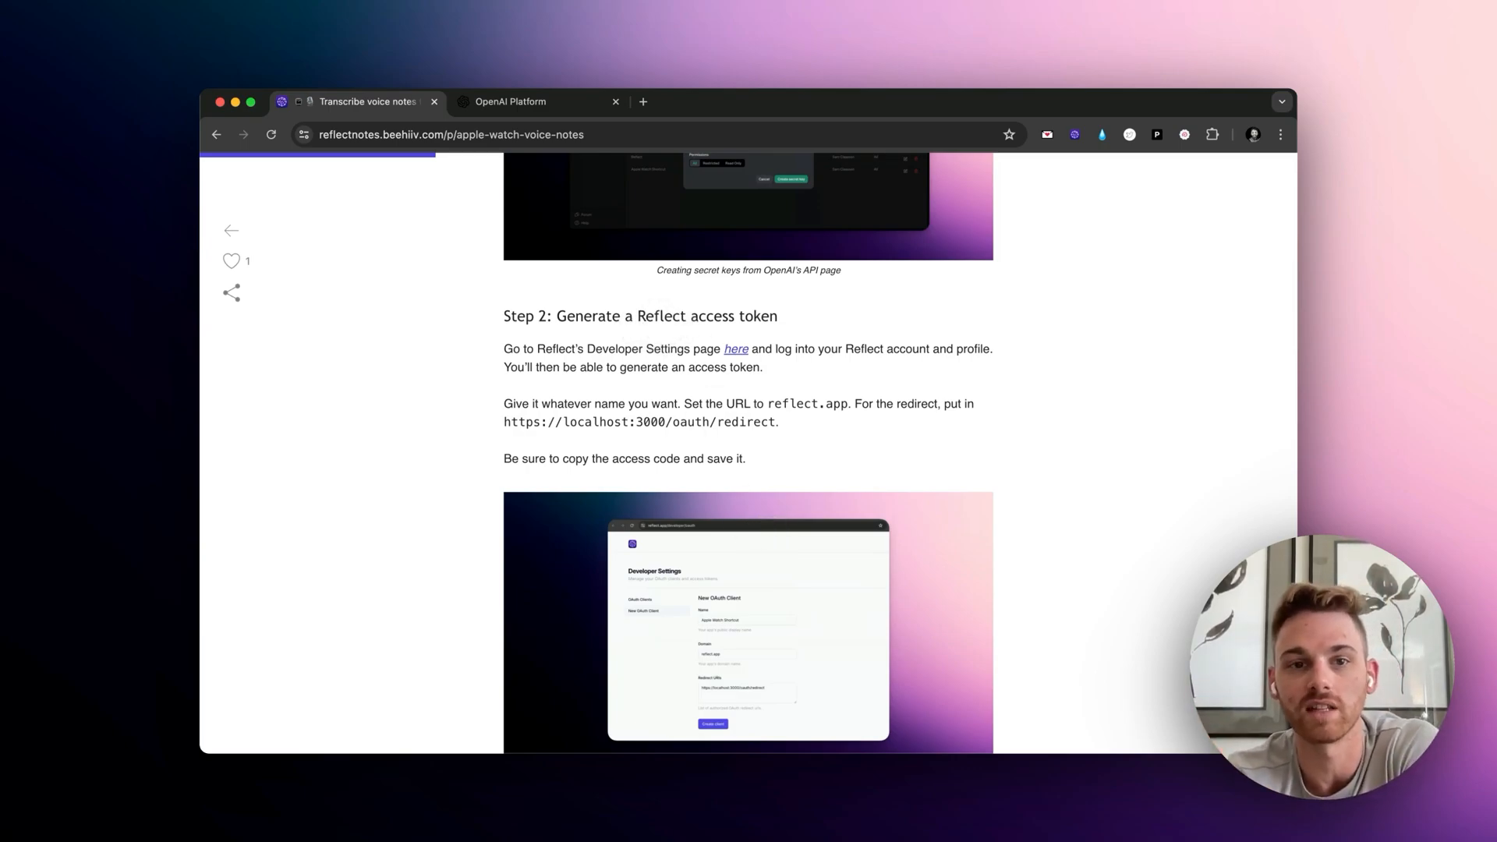
click(511, 101)
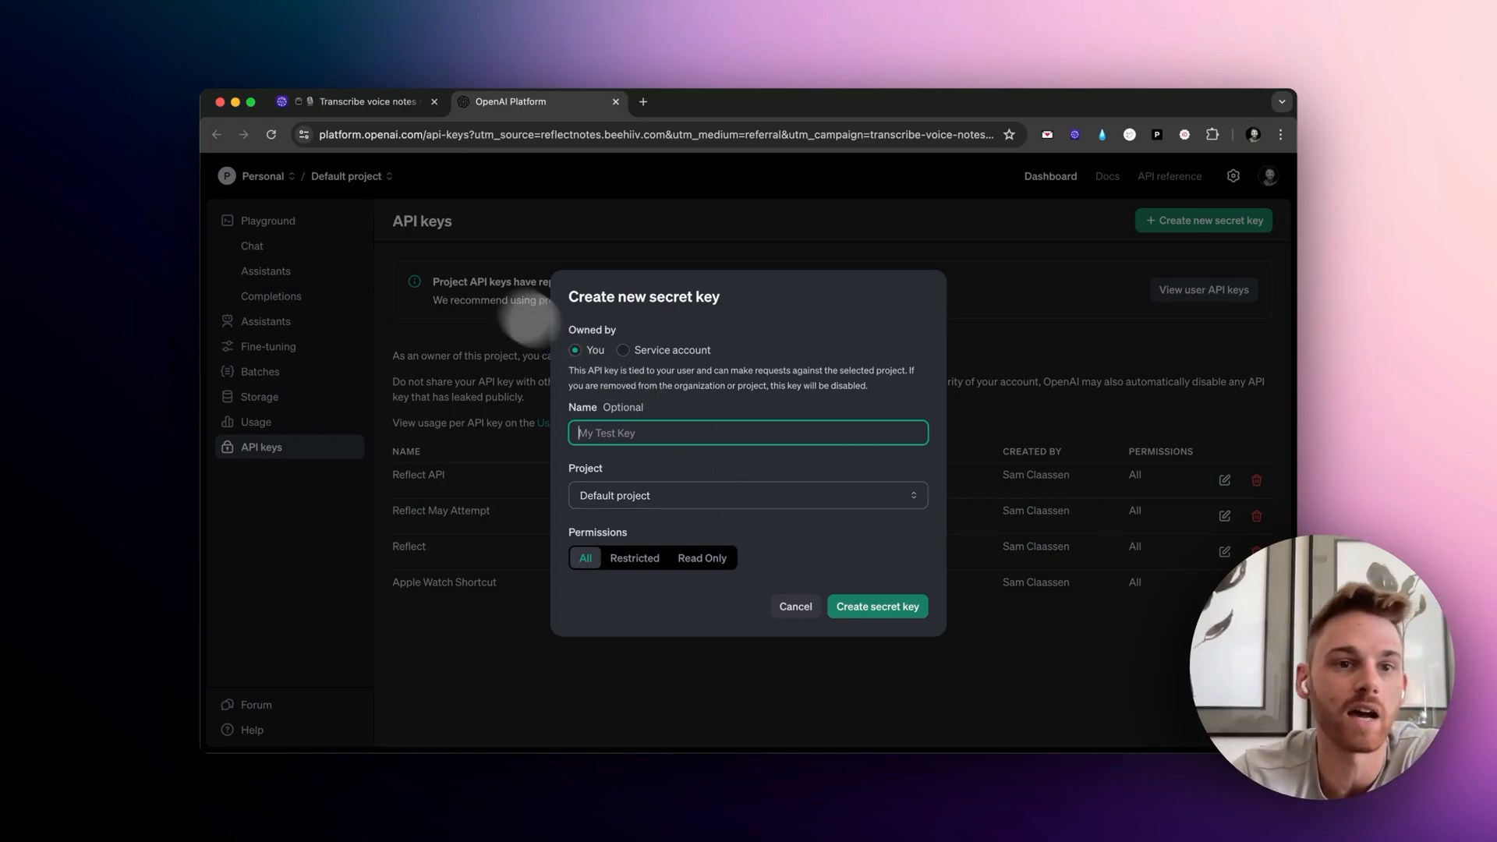
scroll(down, 3)
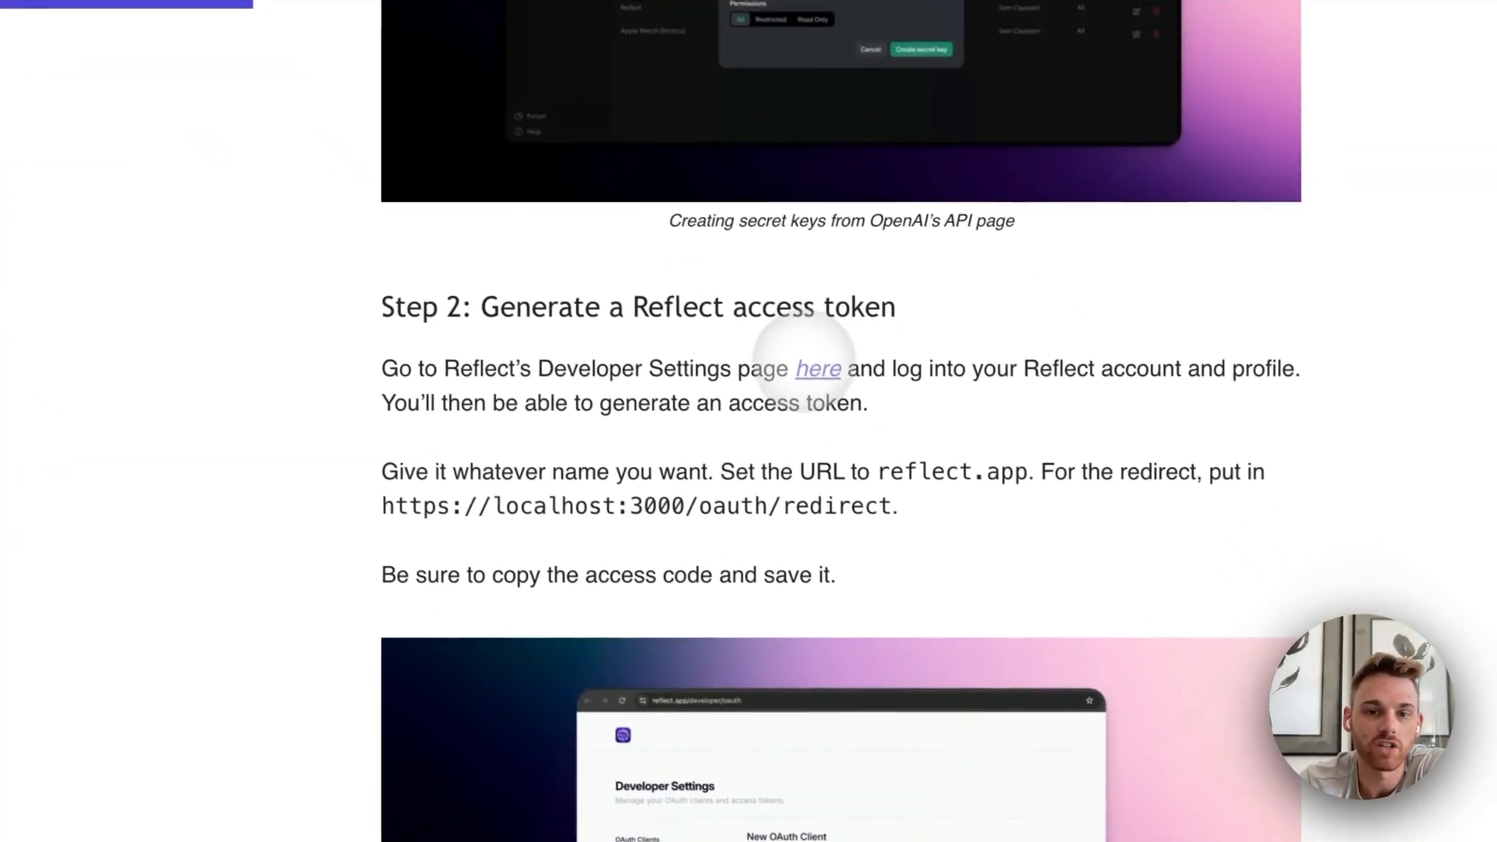
In Reflect Developer Settings, name the client 'Apple Watch Voice Notes - Demo' with domain reflect.app.
click(816, 368)
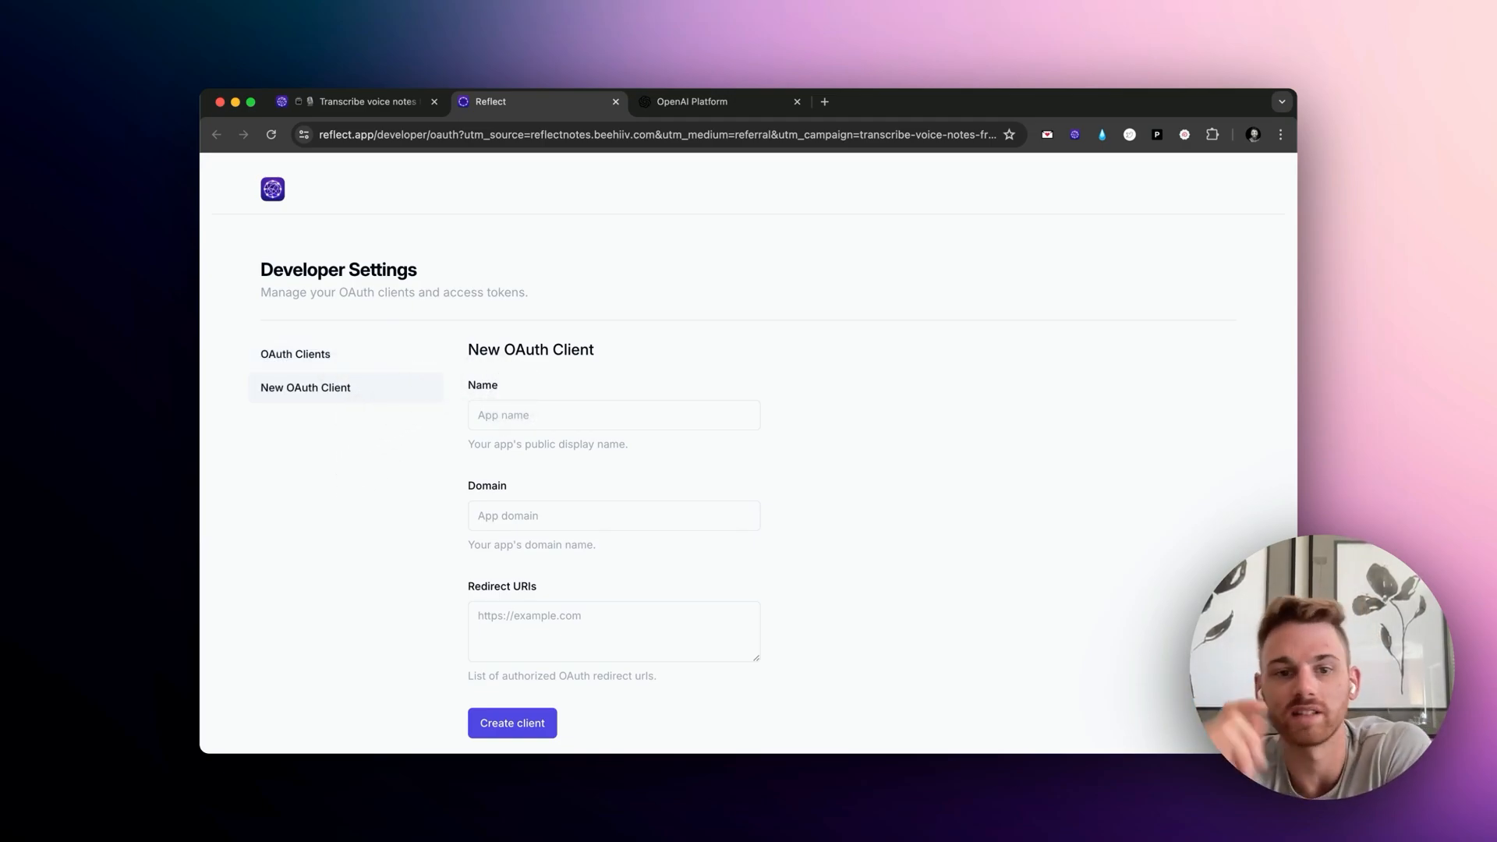
text(W)
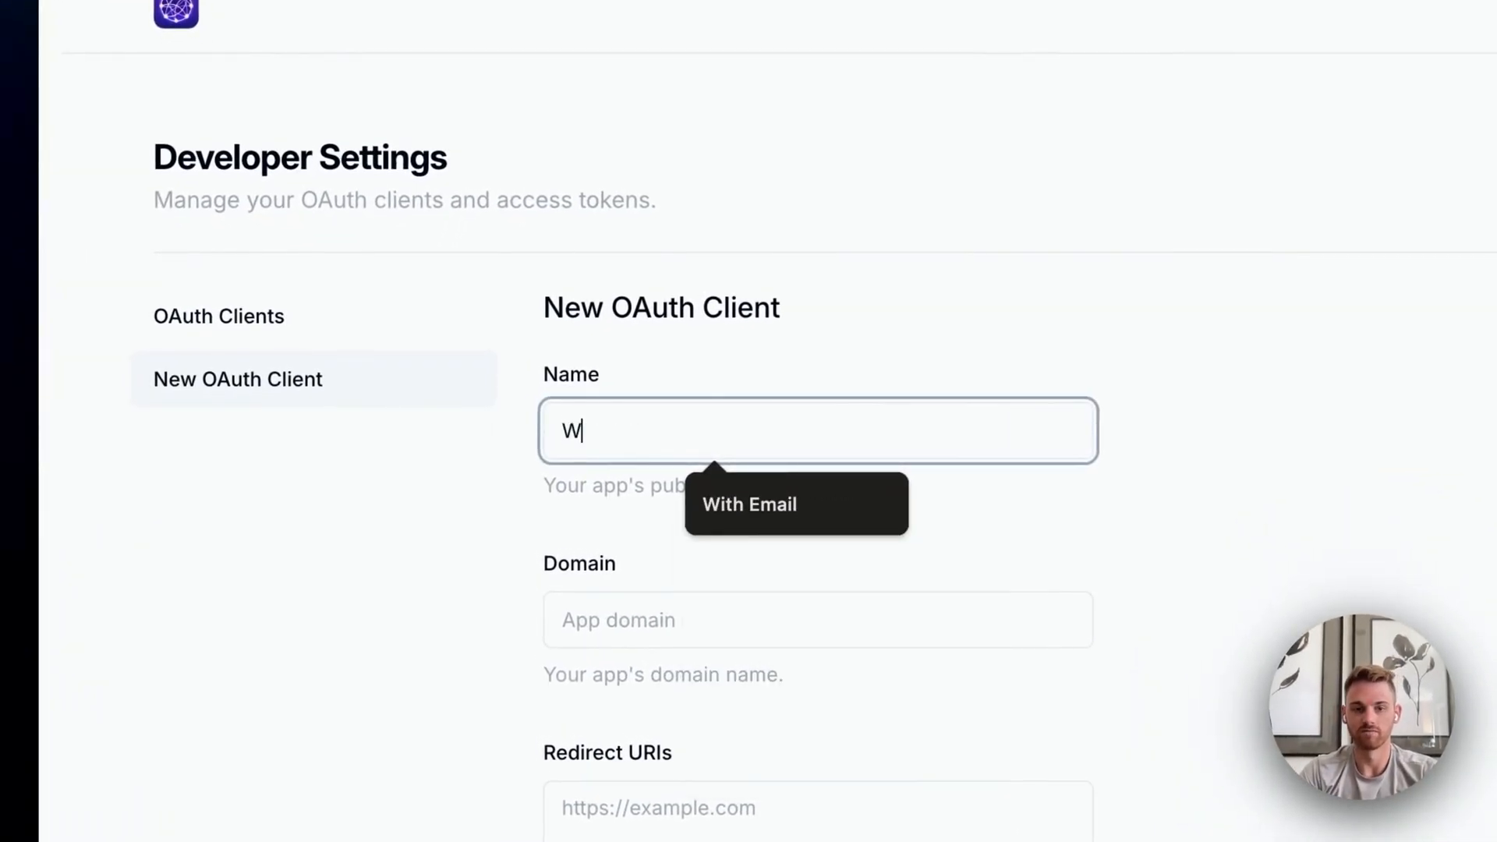
text(hispe)
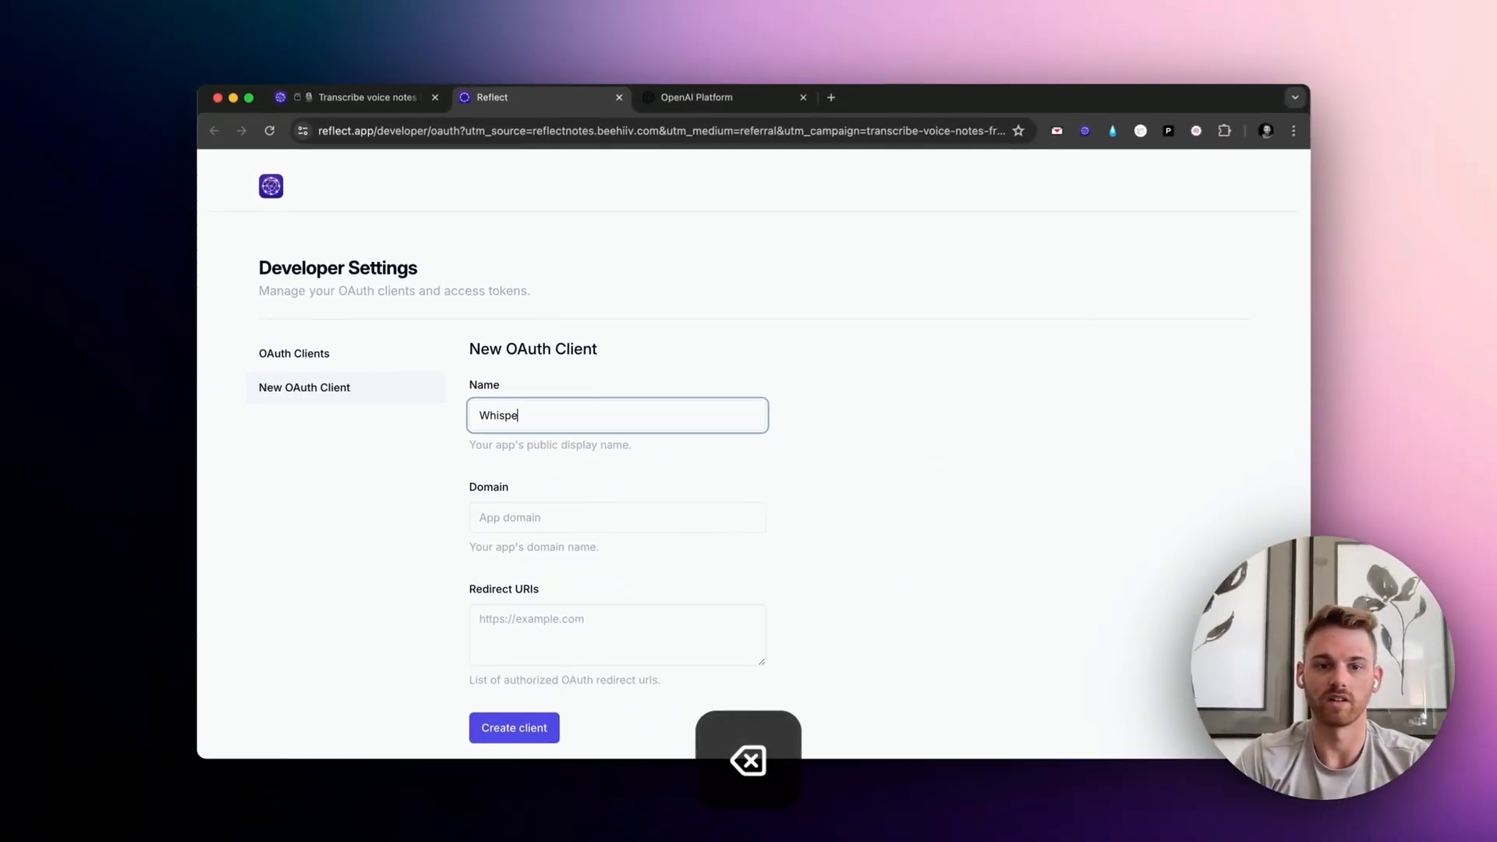
text(Apple Watch Voice Notes - Demo)
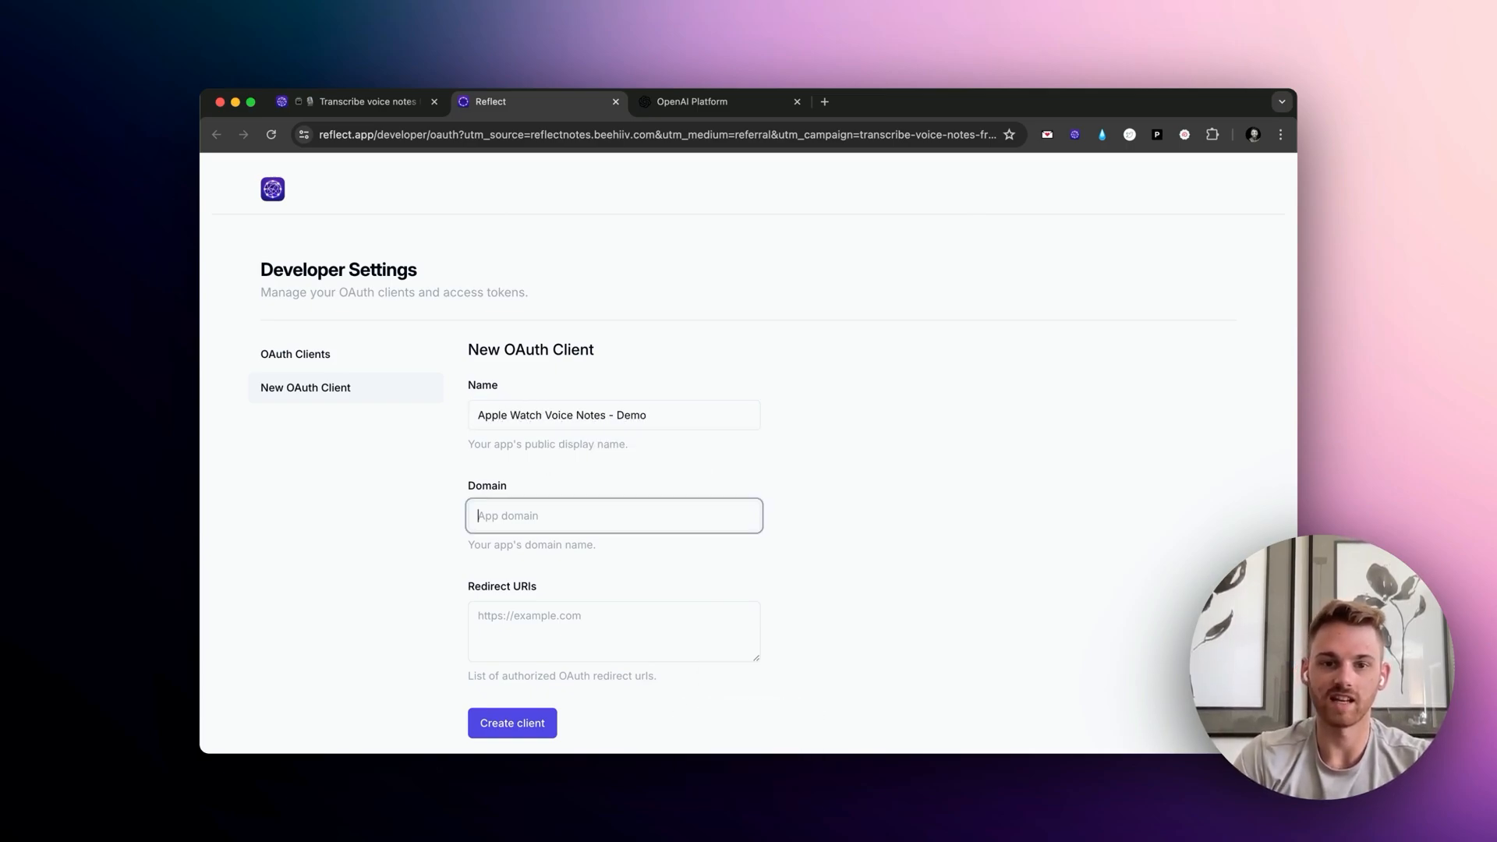
text(reflect.app)
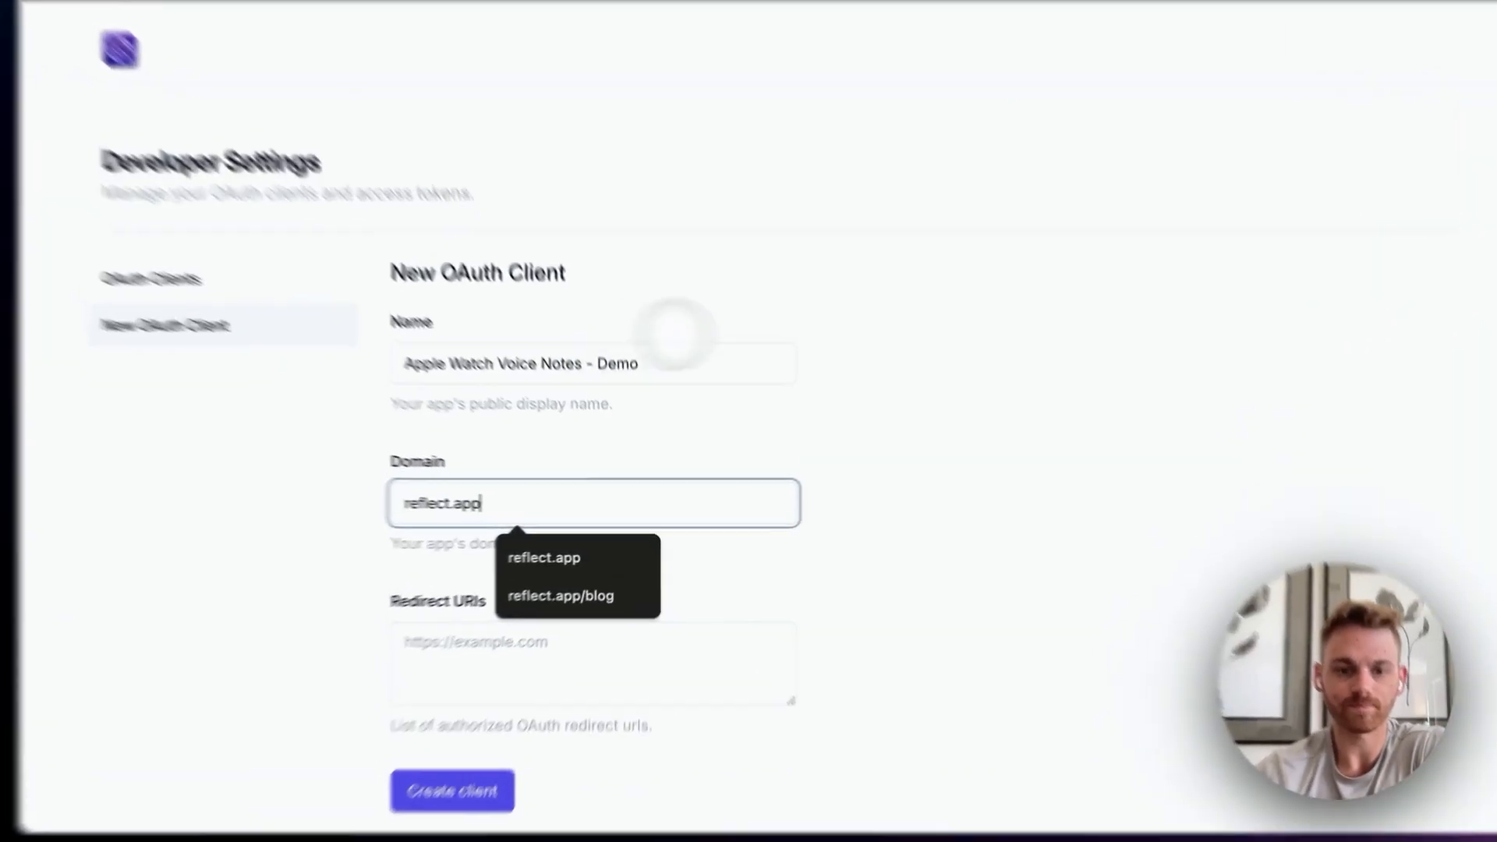
click(358, 86)
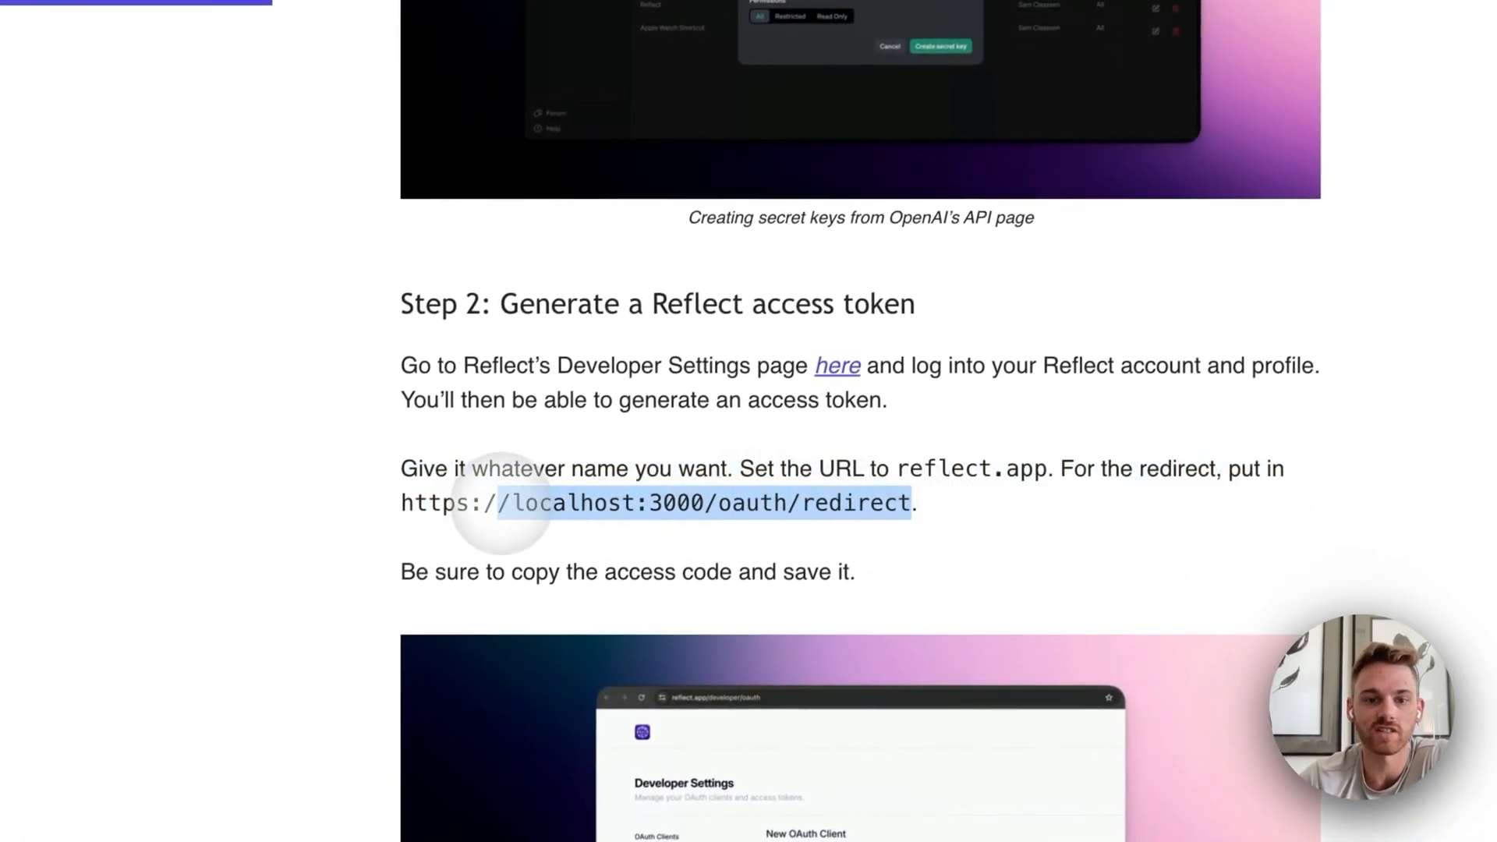
key(cmd+c)
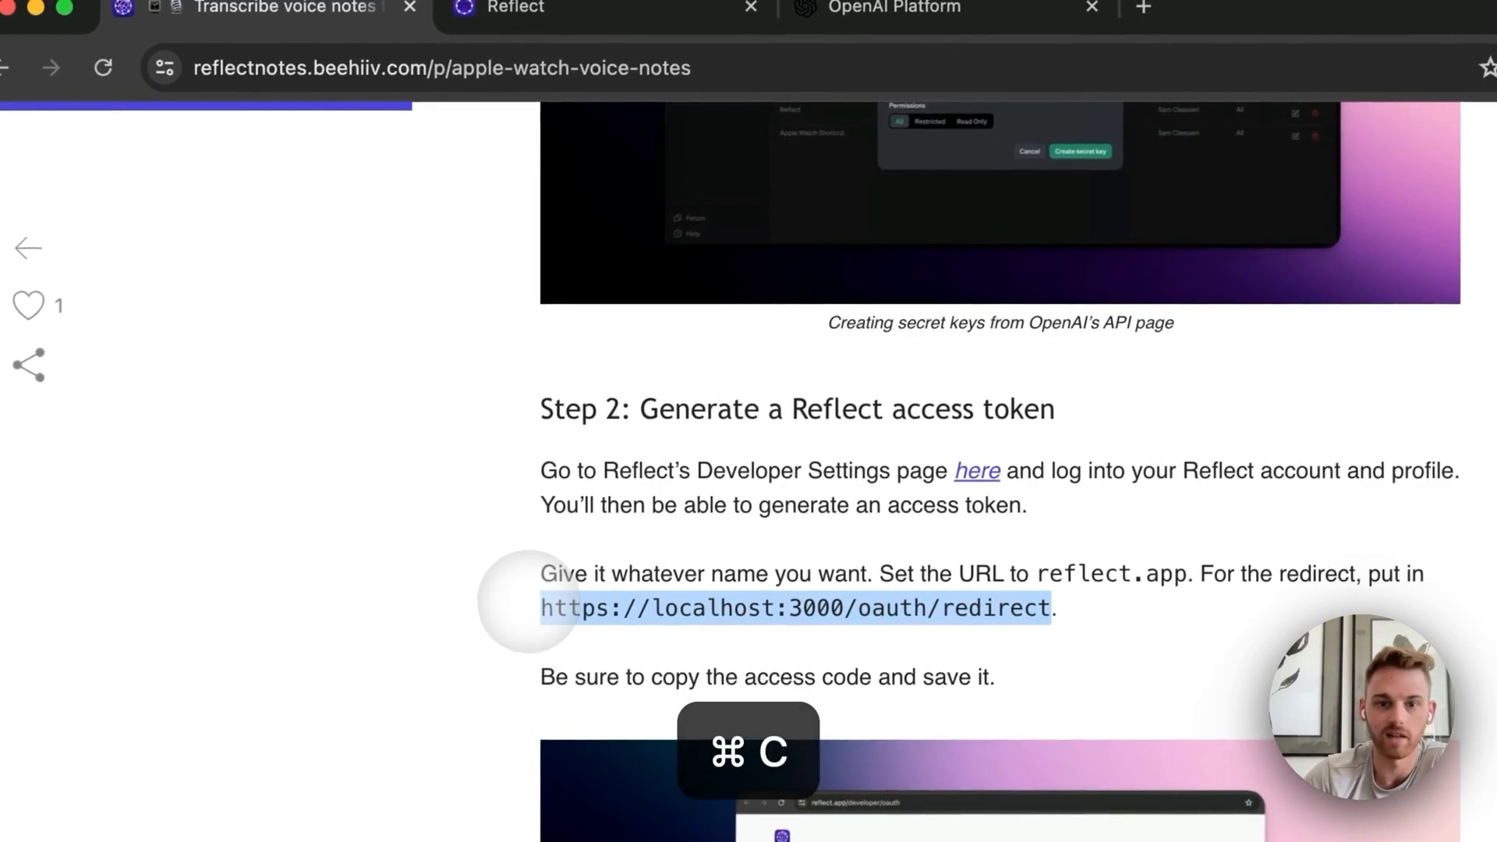
click(892, 7)
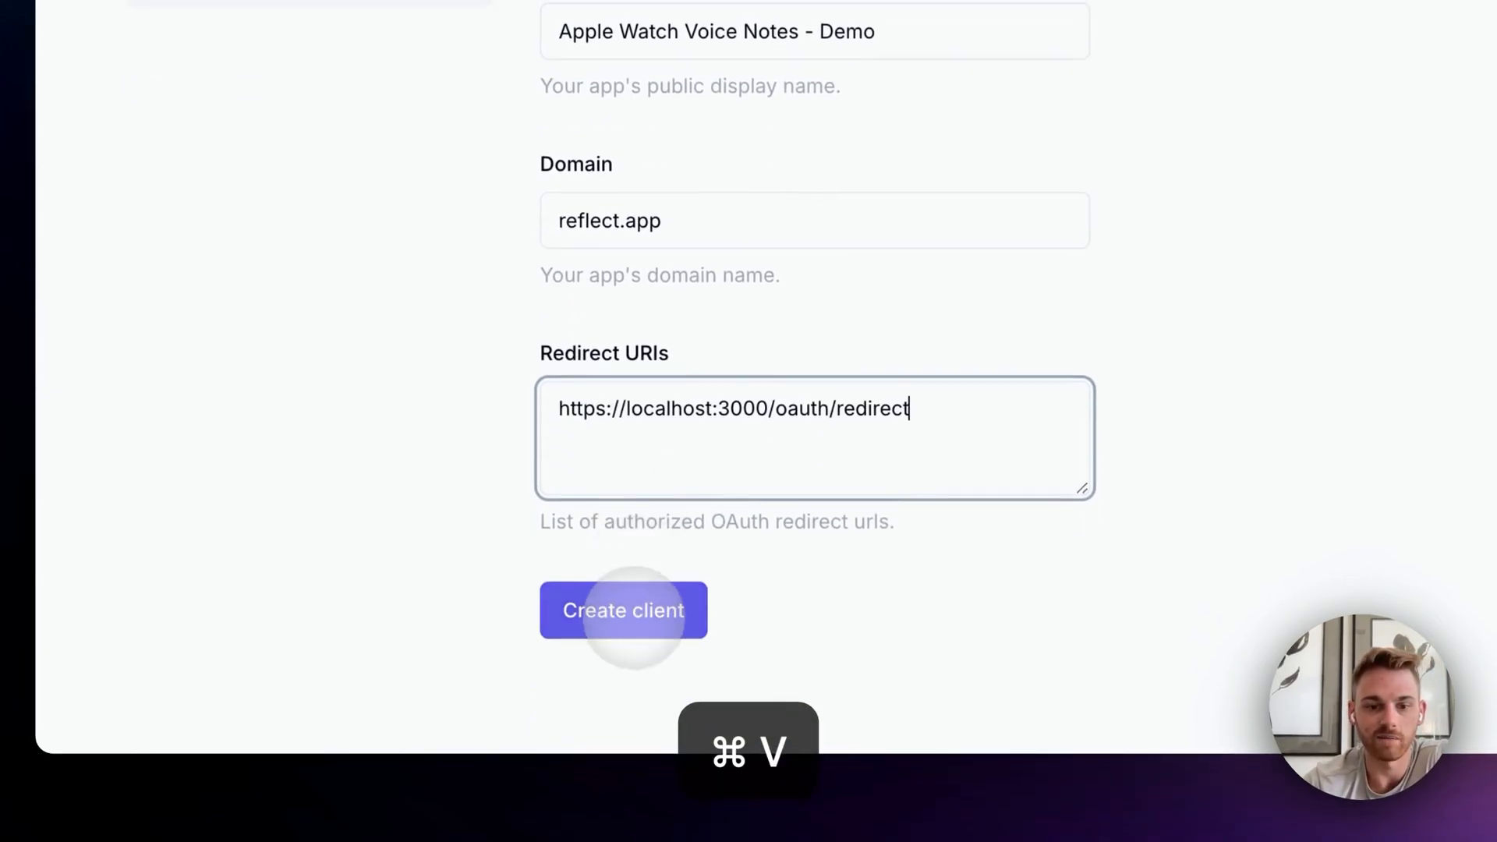
click(622, 610)
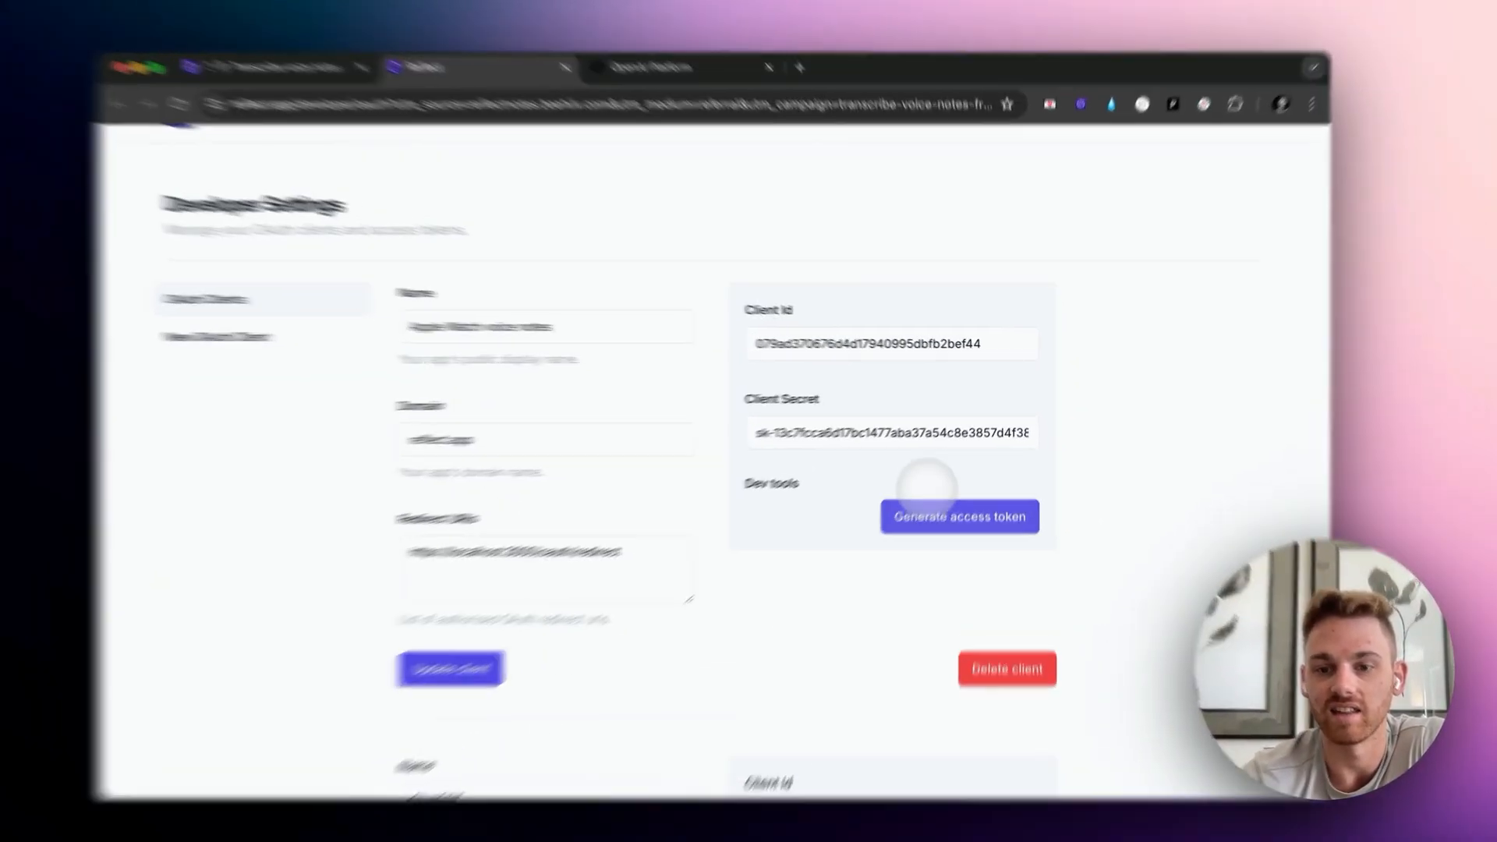
Generate the client's access token, copied to the clipboard, and acknowledge the notice.
click(959, 516)
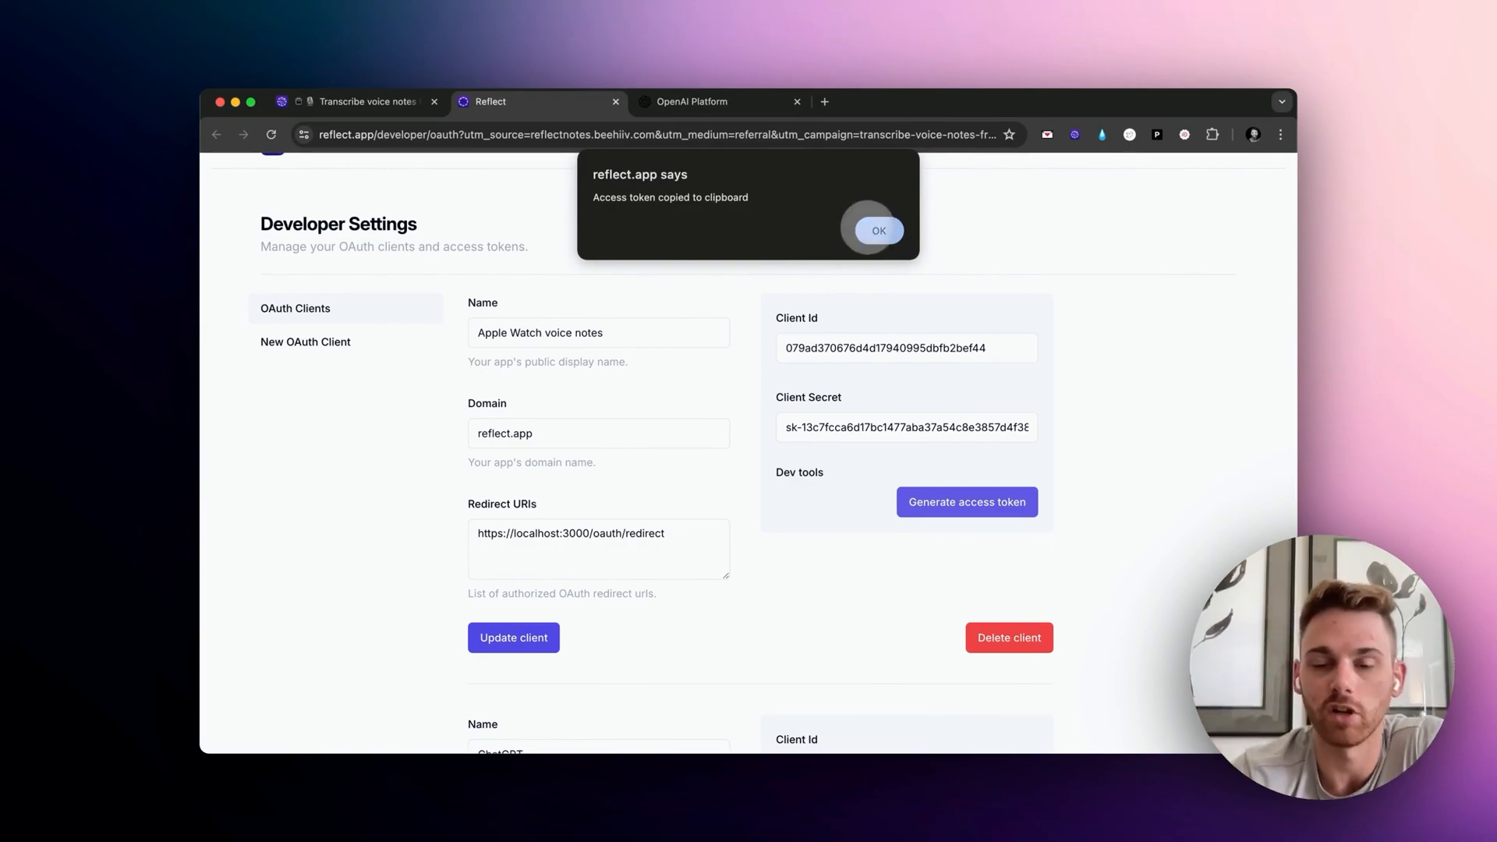
click(877, 231)
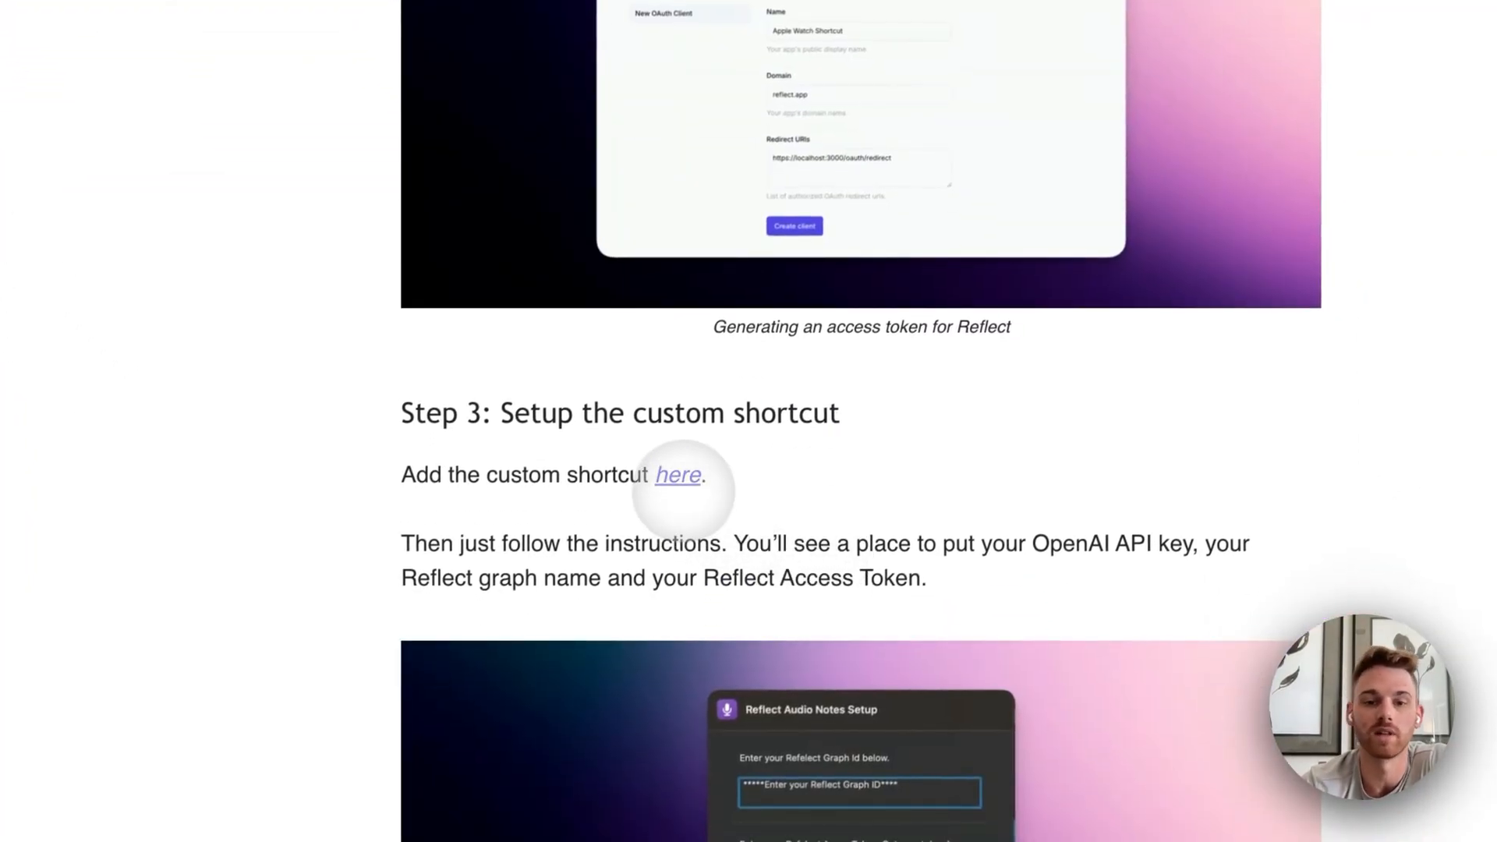
Get the Reflect Audio Notes shortcut from iCloud and let the browser launch the Shortcuts app.
click(677, 474)
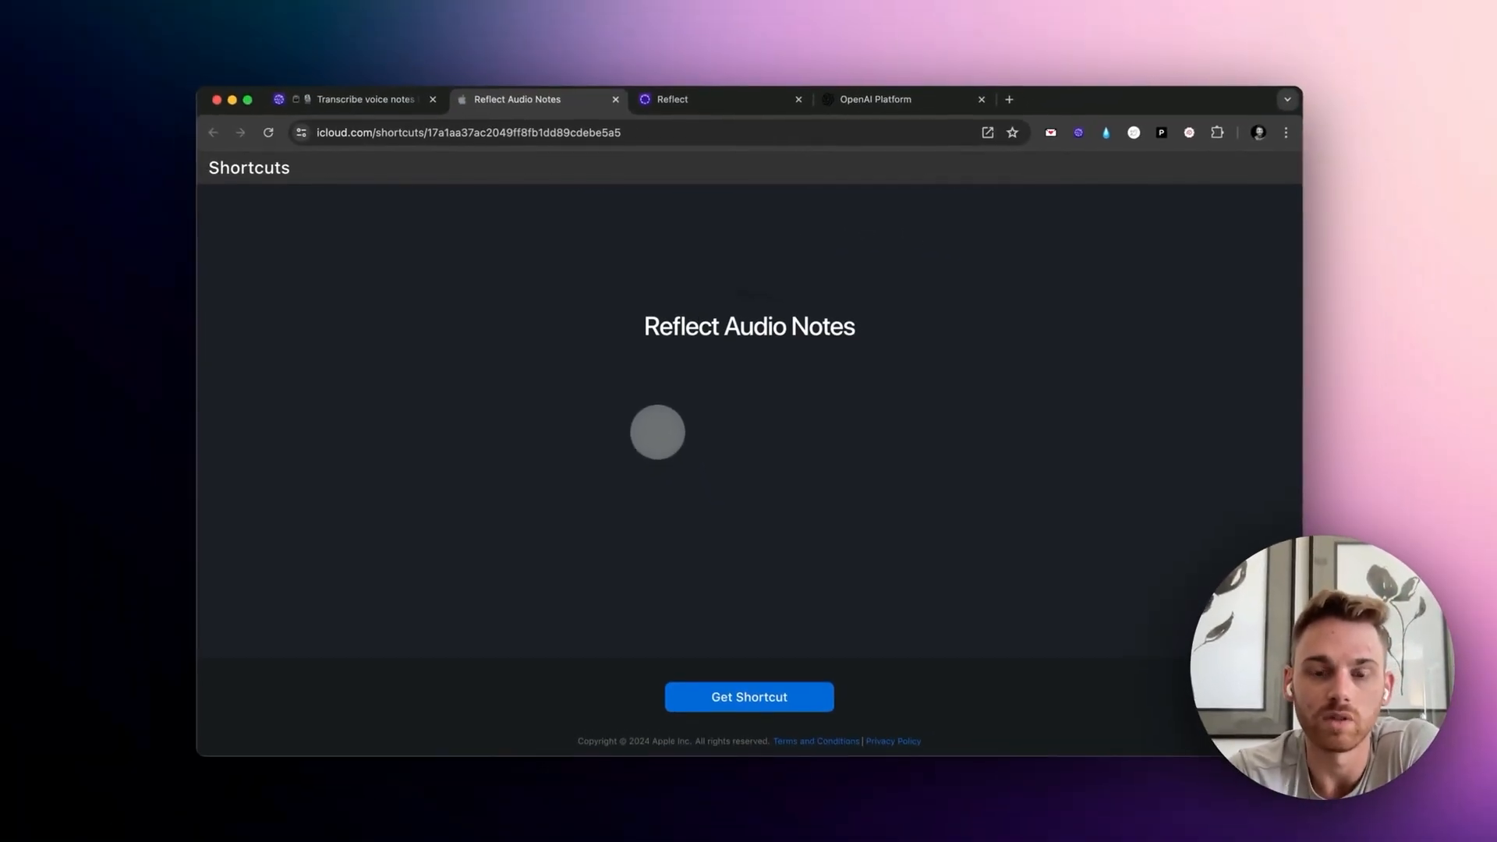
click(748, 696)
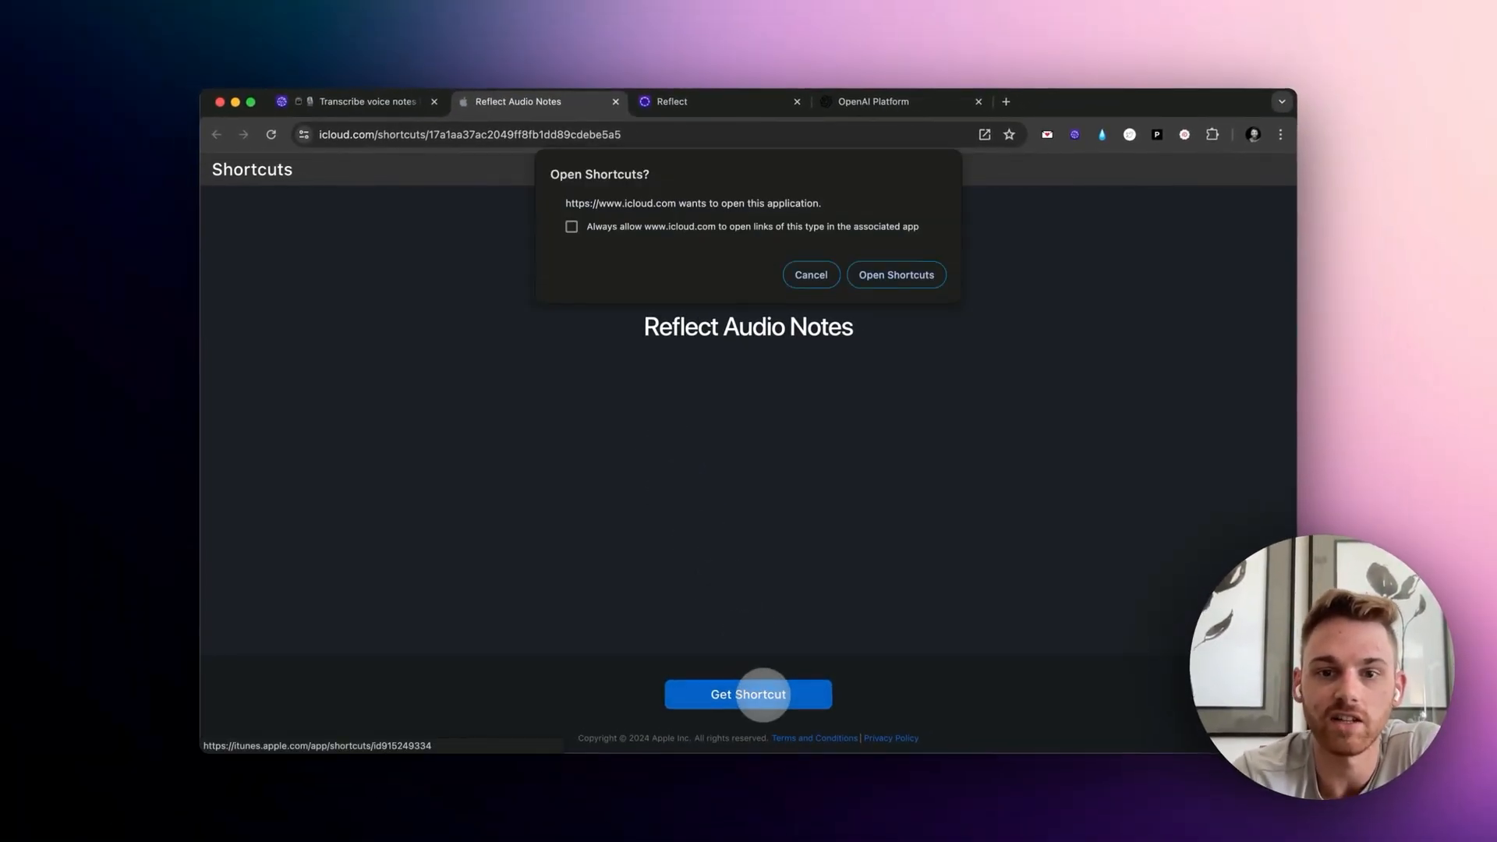
click(895, 275)
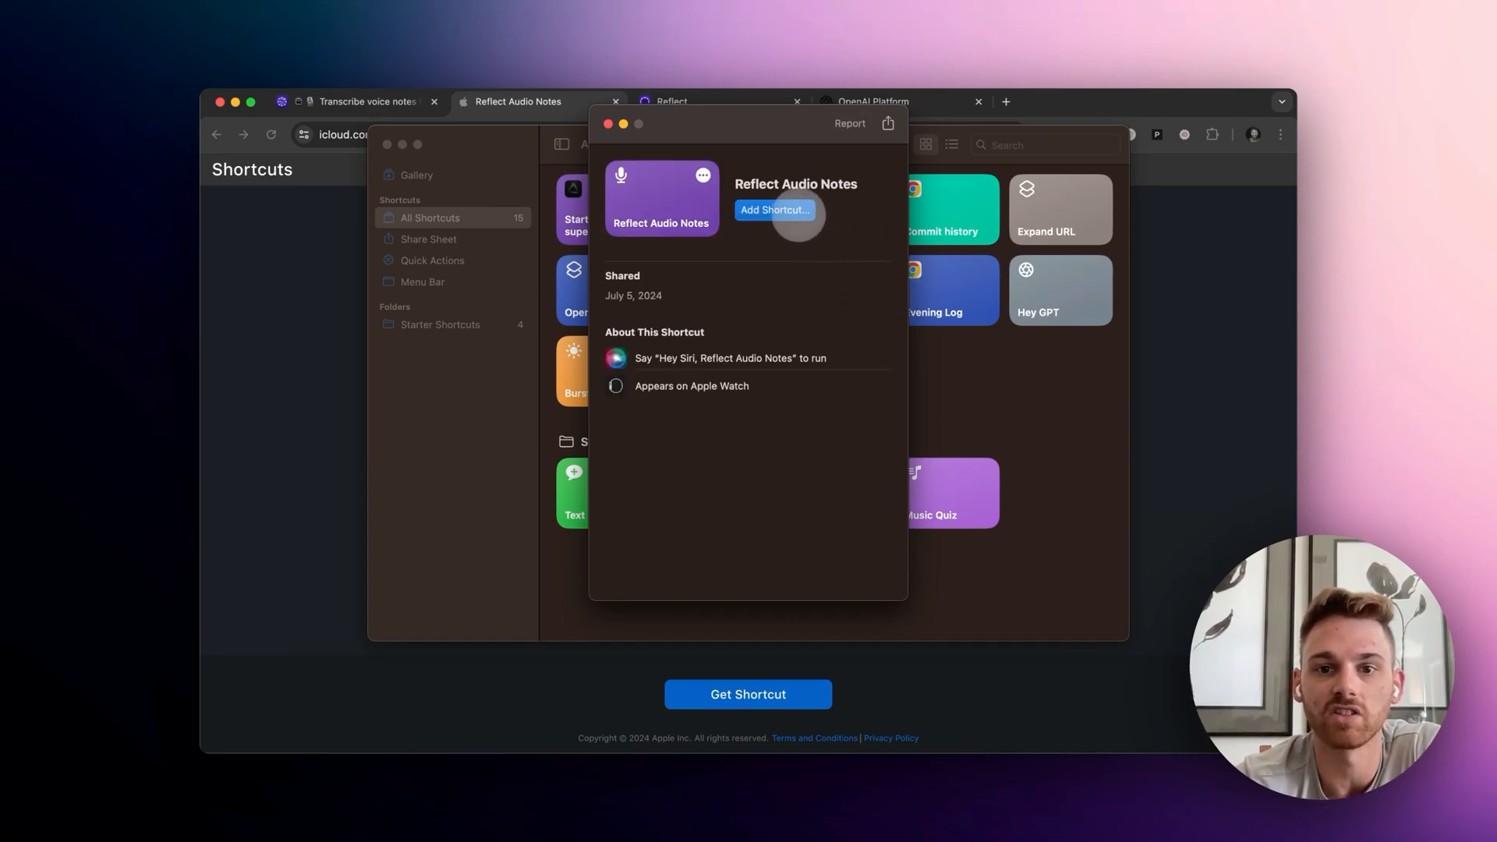
Add the shortcut and fill its setup with graph ID 'samclaas' and the pasted Reflect access token.
click(775, 209)
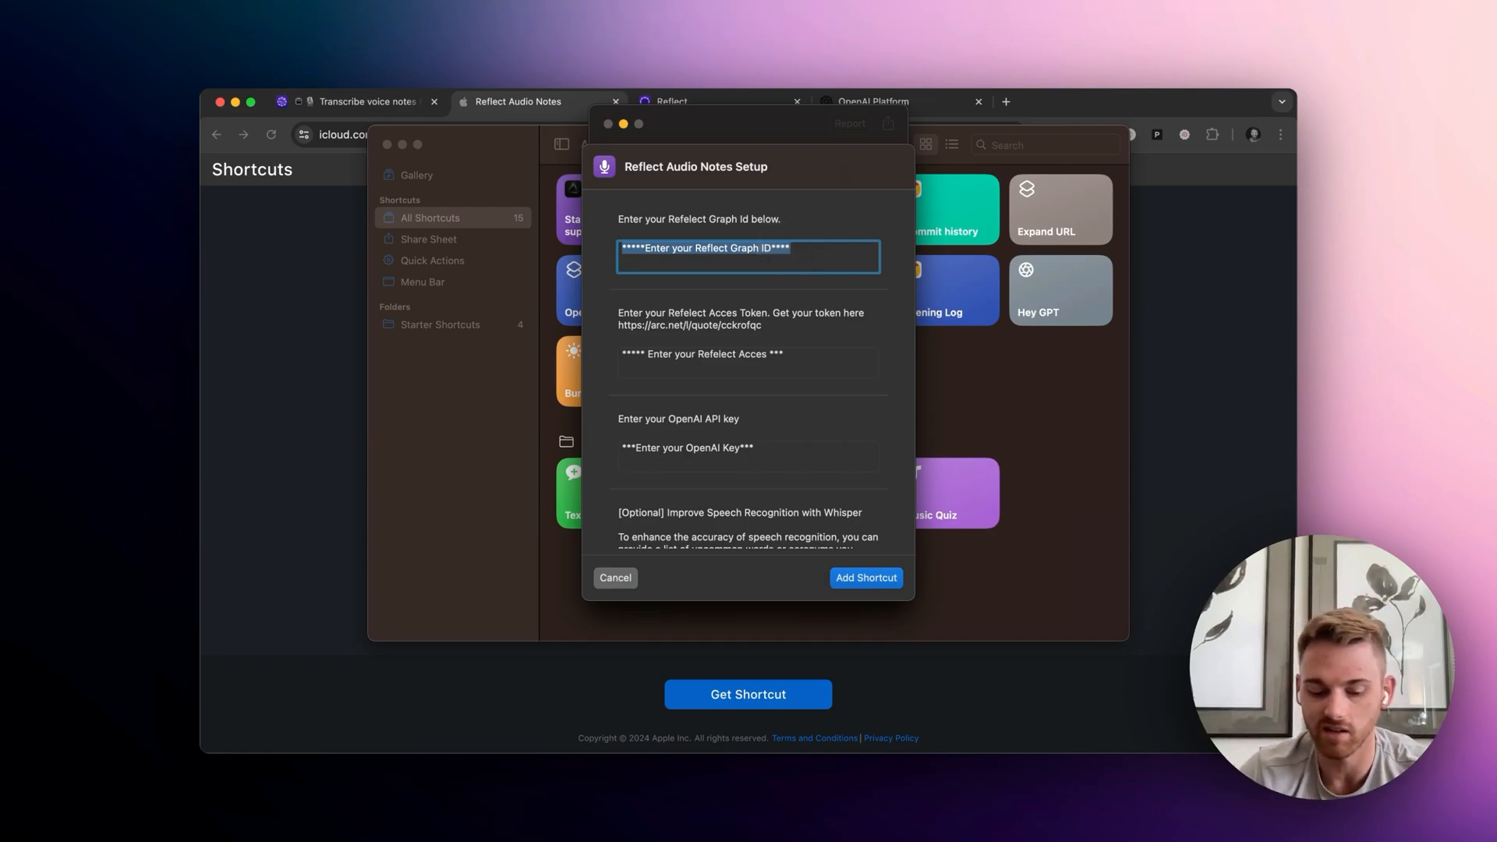
text(samclaassen)
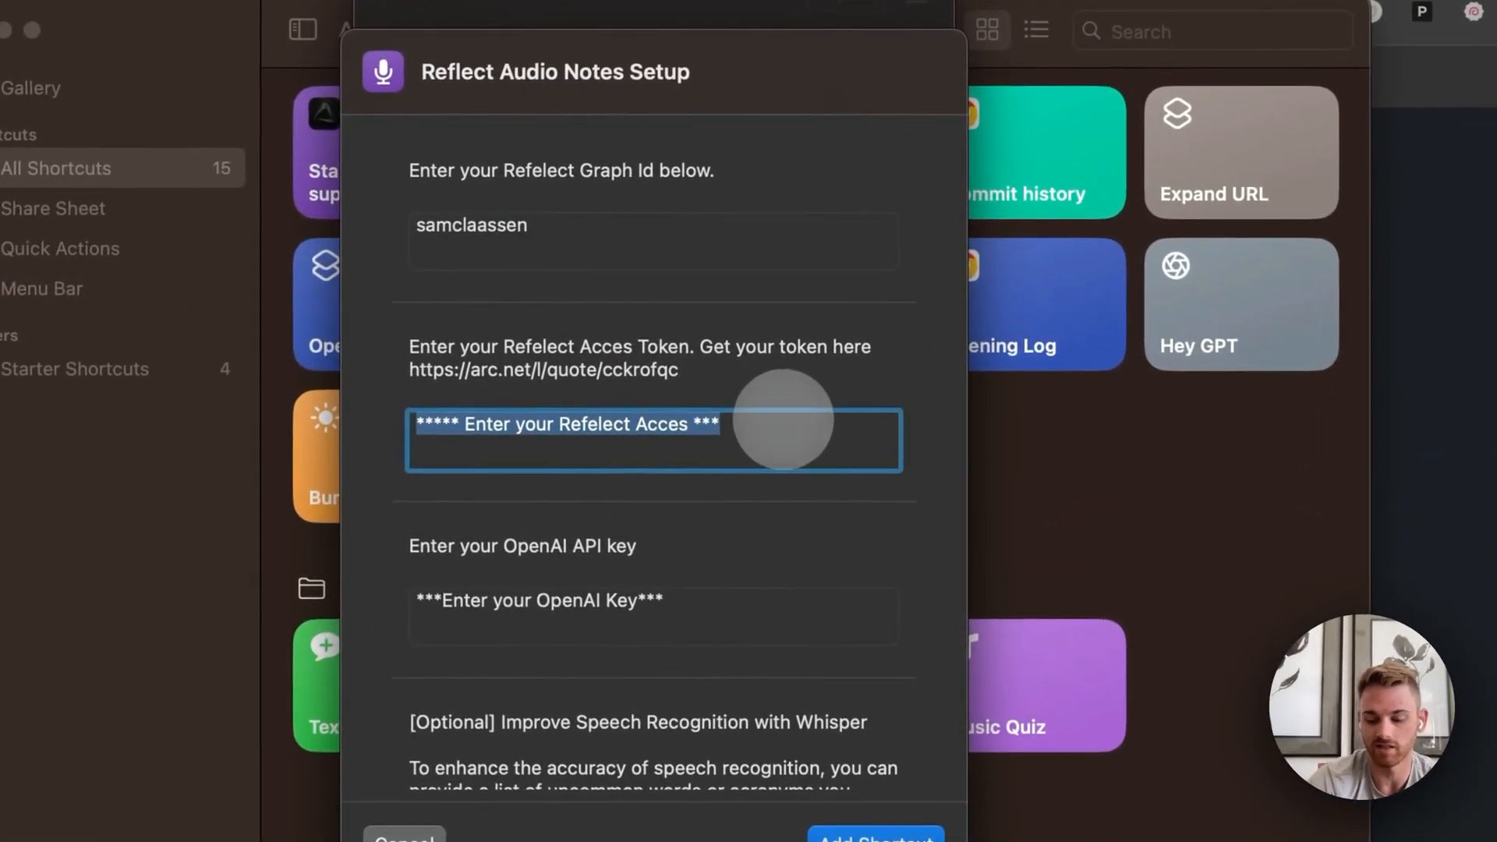
key(cmd+v)
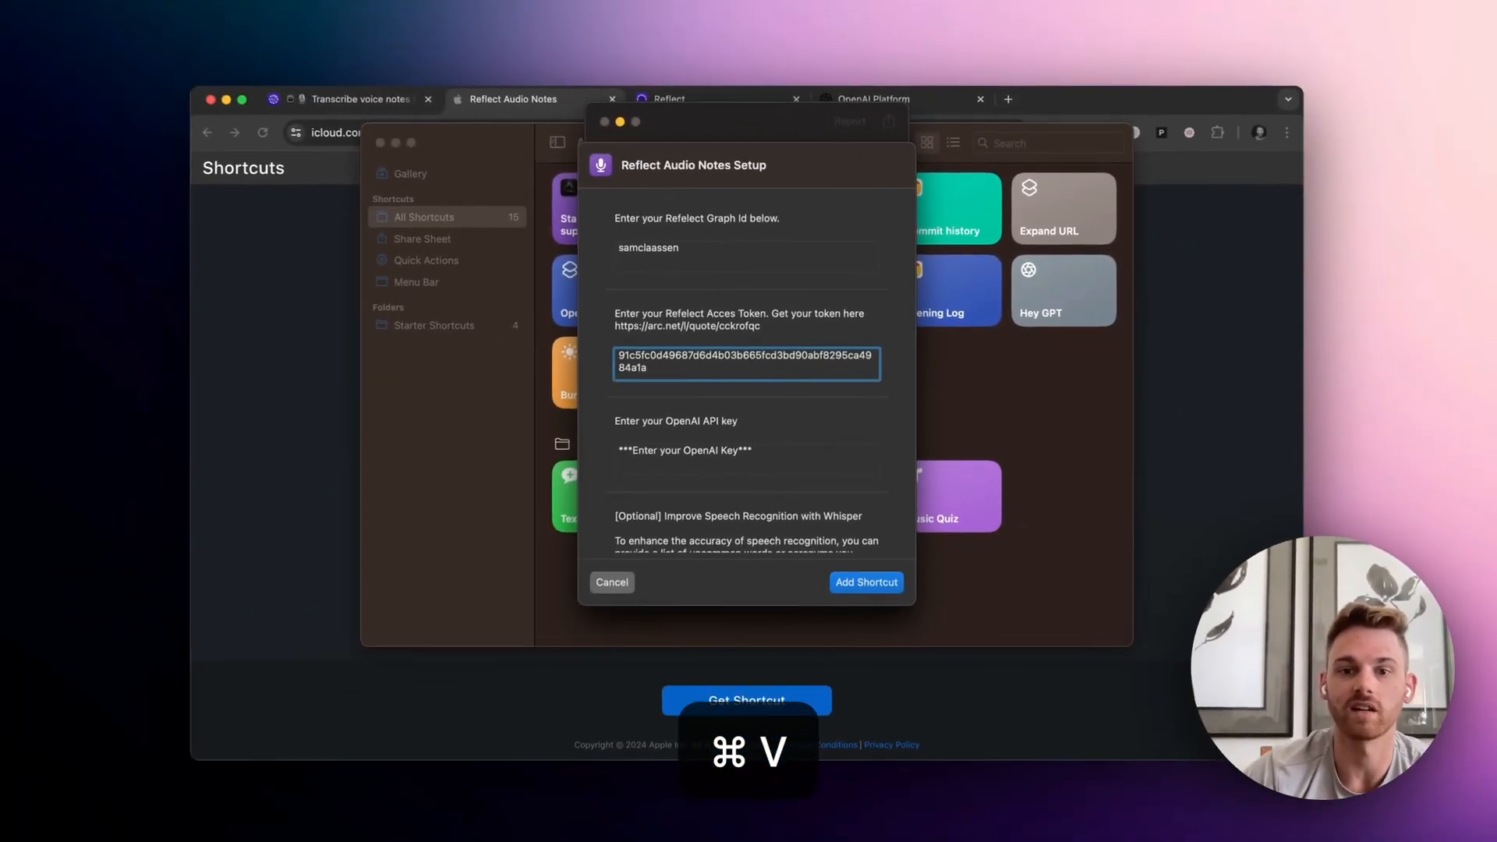
key(cmd+v)
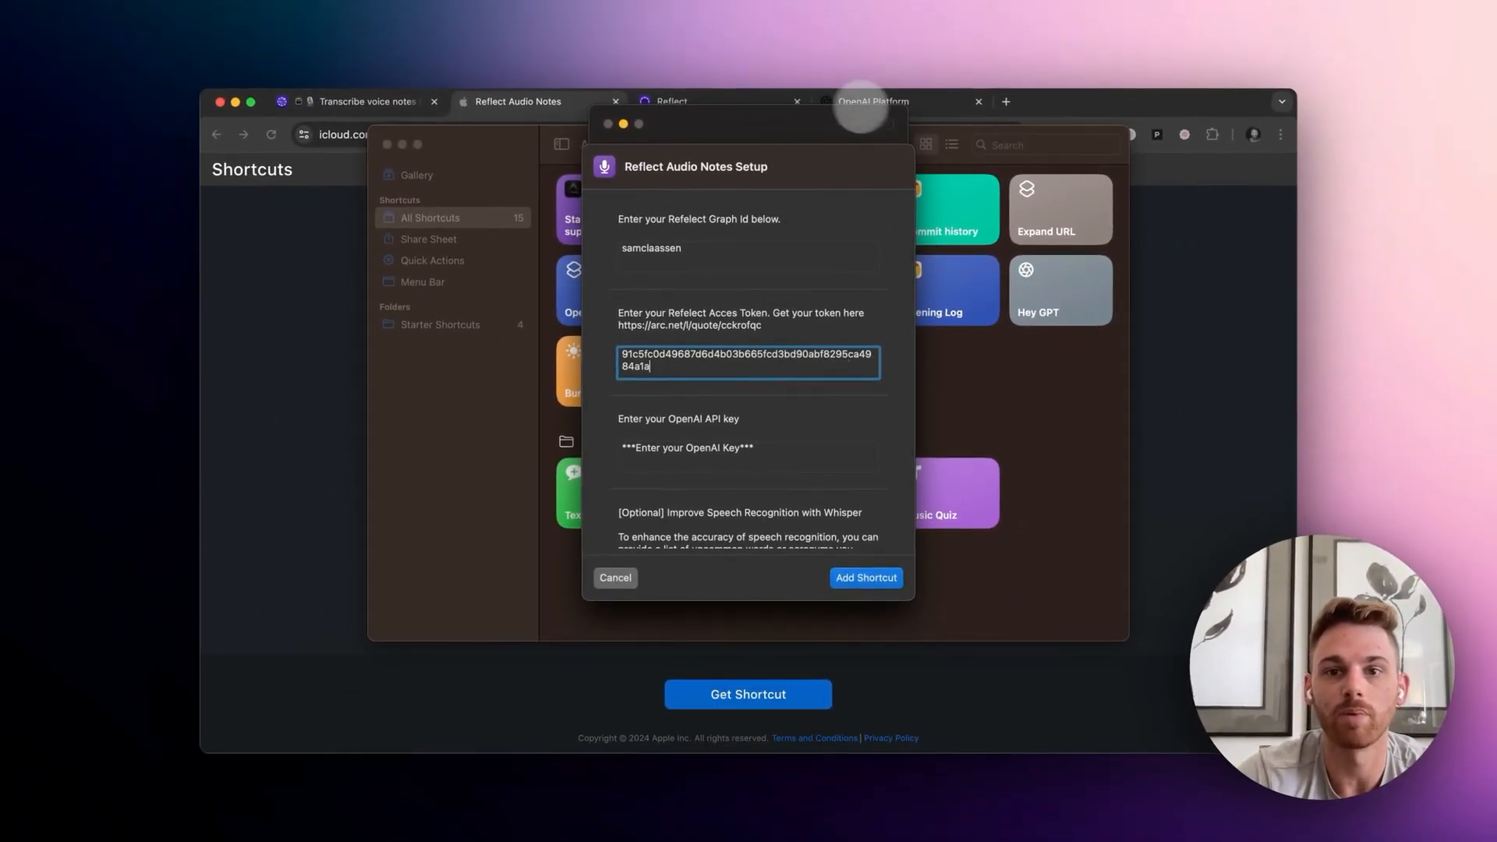
click(870, 101)
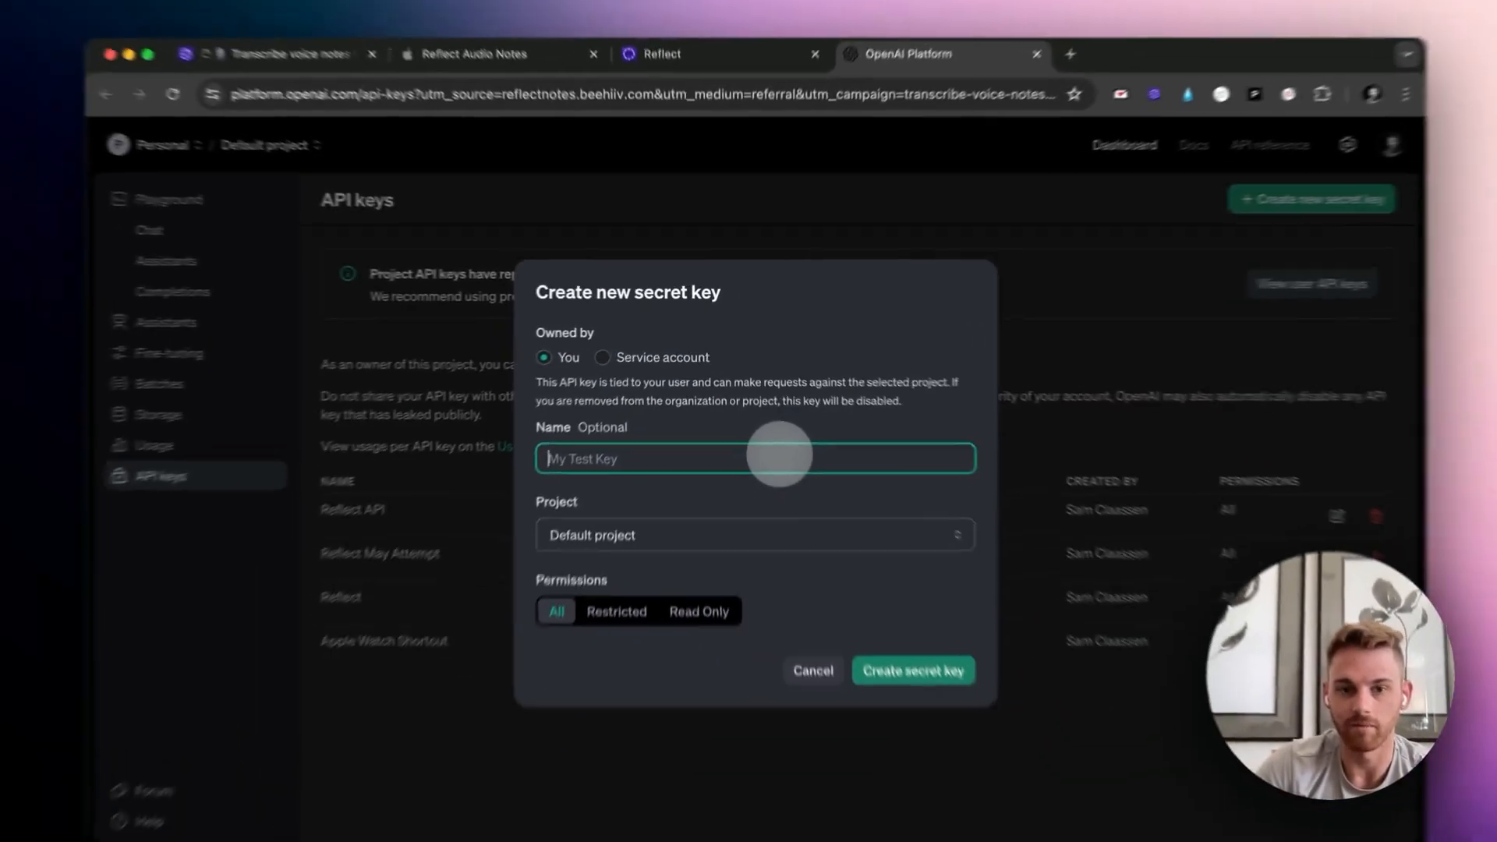
Create an OpenAI secret key named 'Test Reflect Apple Watch' and copy it.
text(Test Reflect)
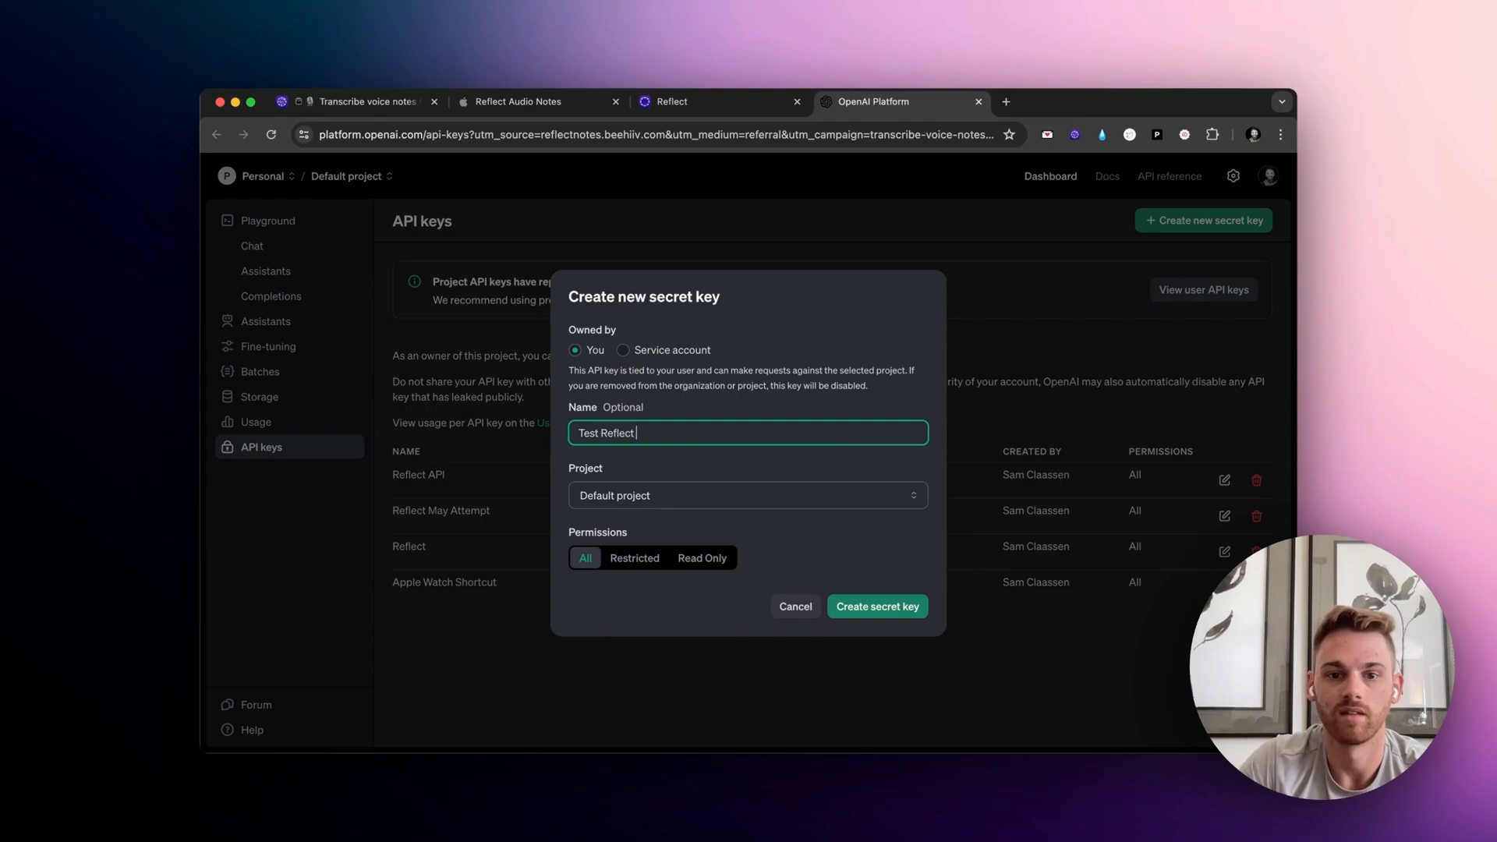
text(Apple Watch)
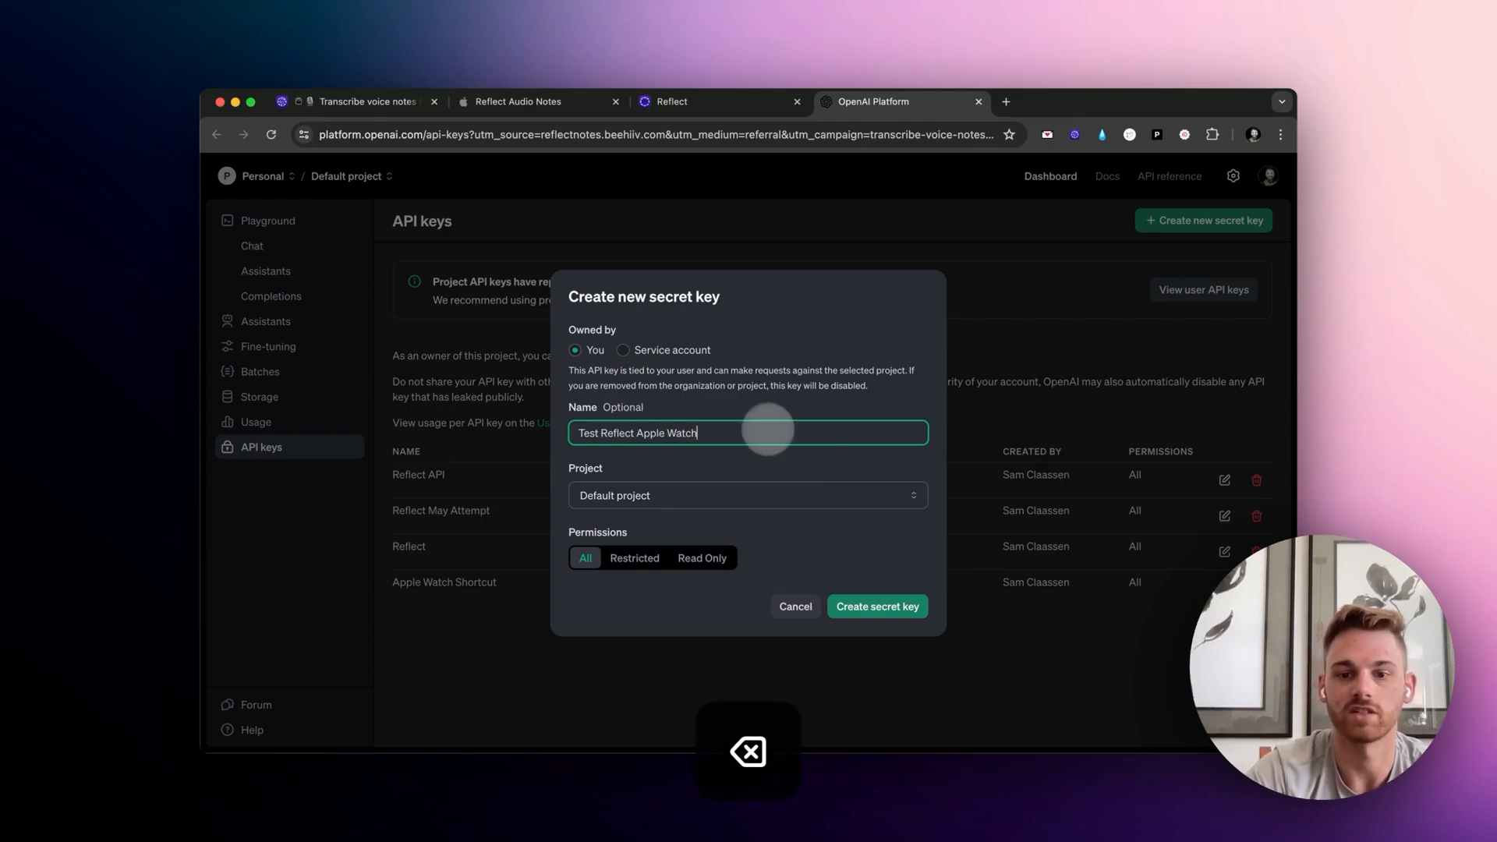
click(875, 606)
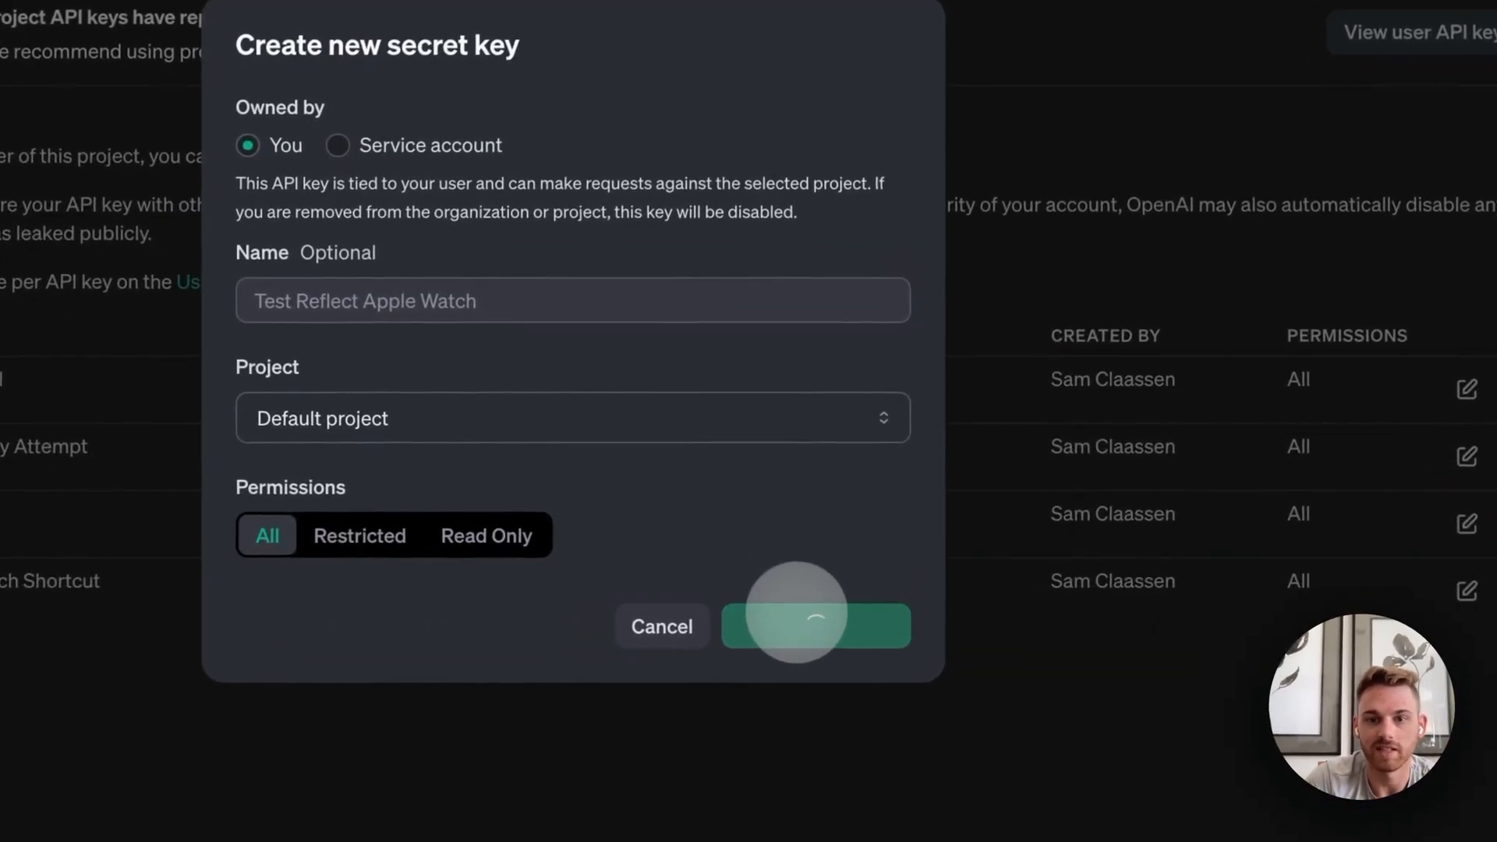
click(814, 627)
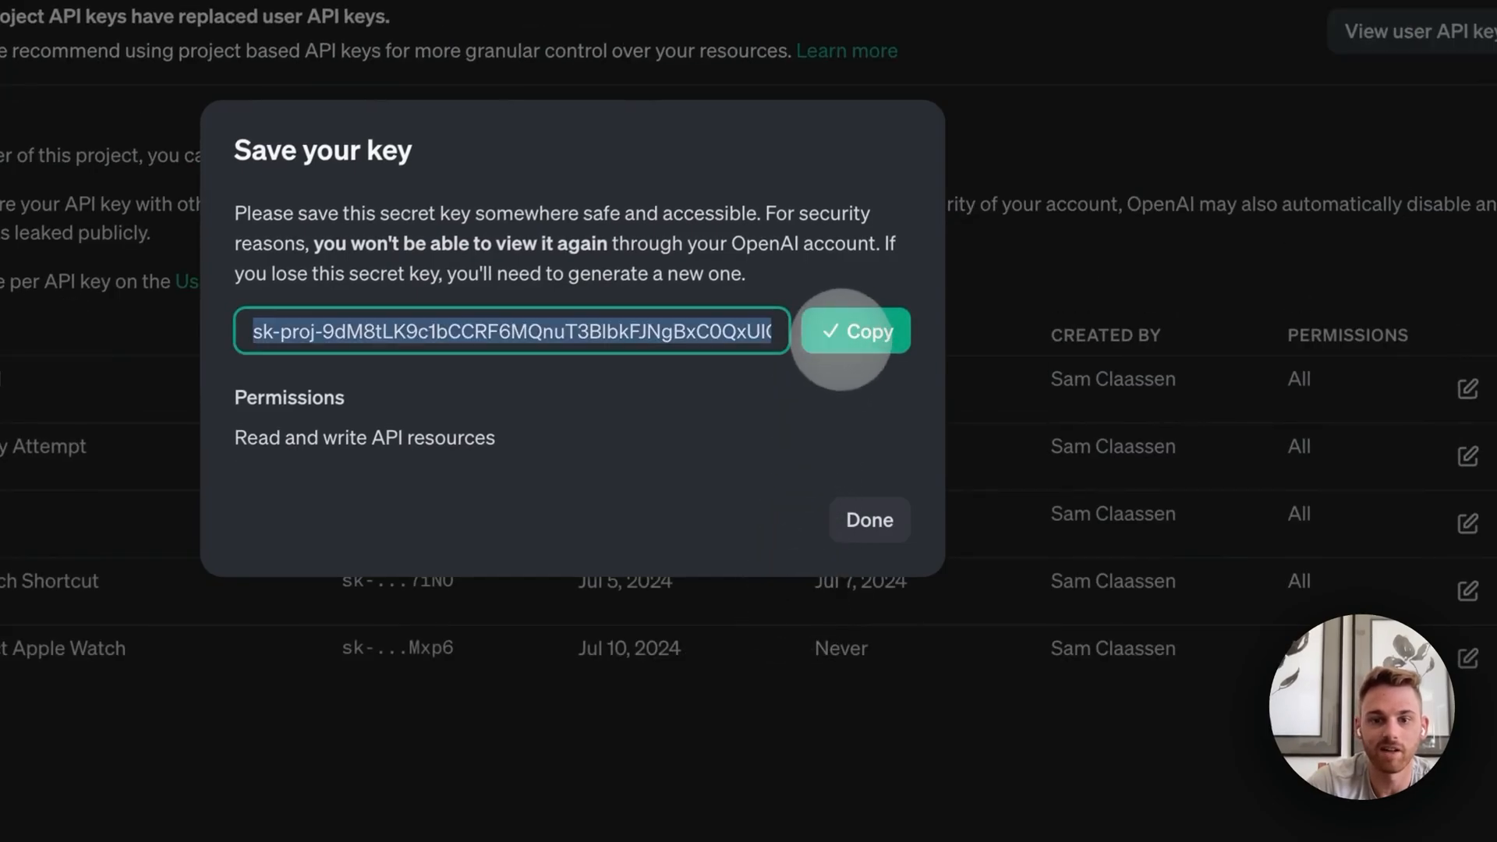
click(749, 112)
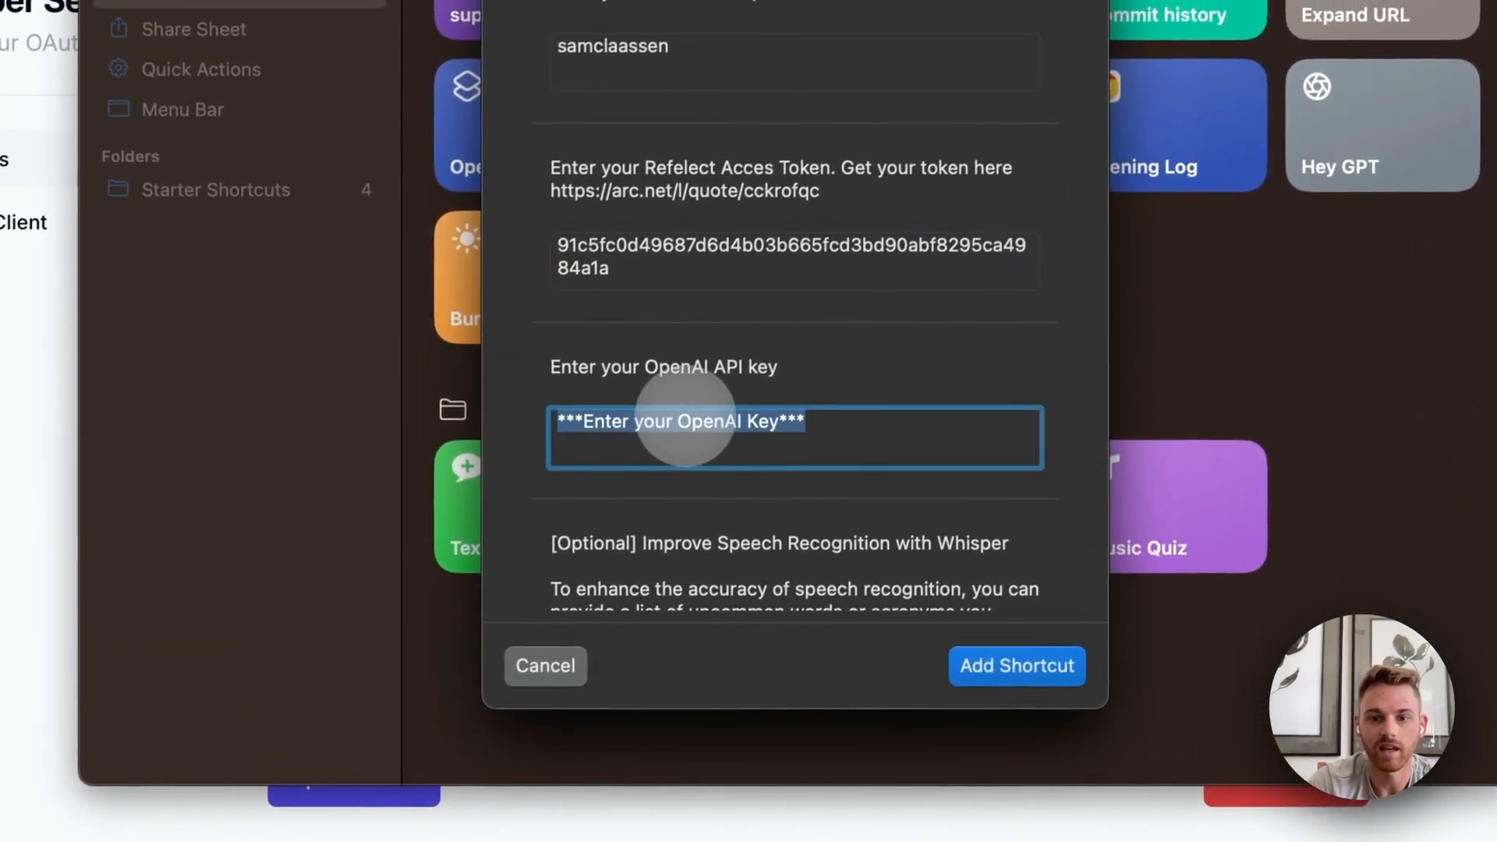
Paste the OpenAI API key into the shortcut's setup form to complete it.
key(cmd+v)
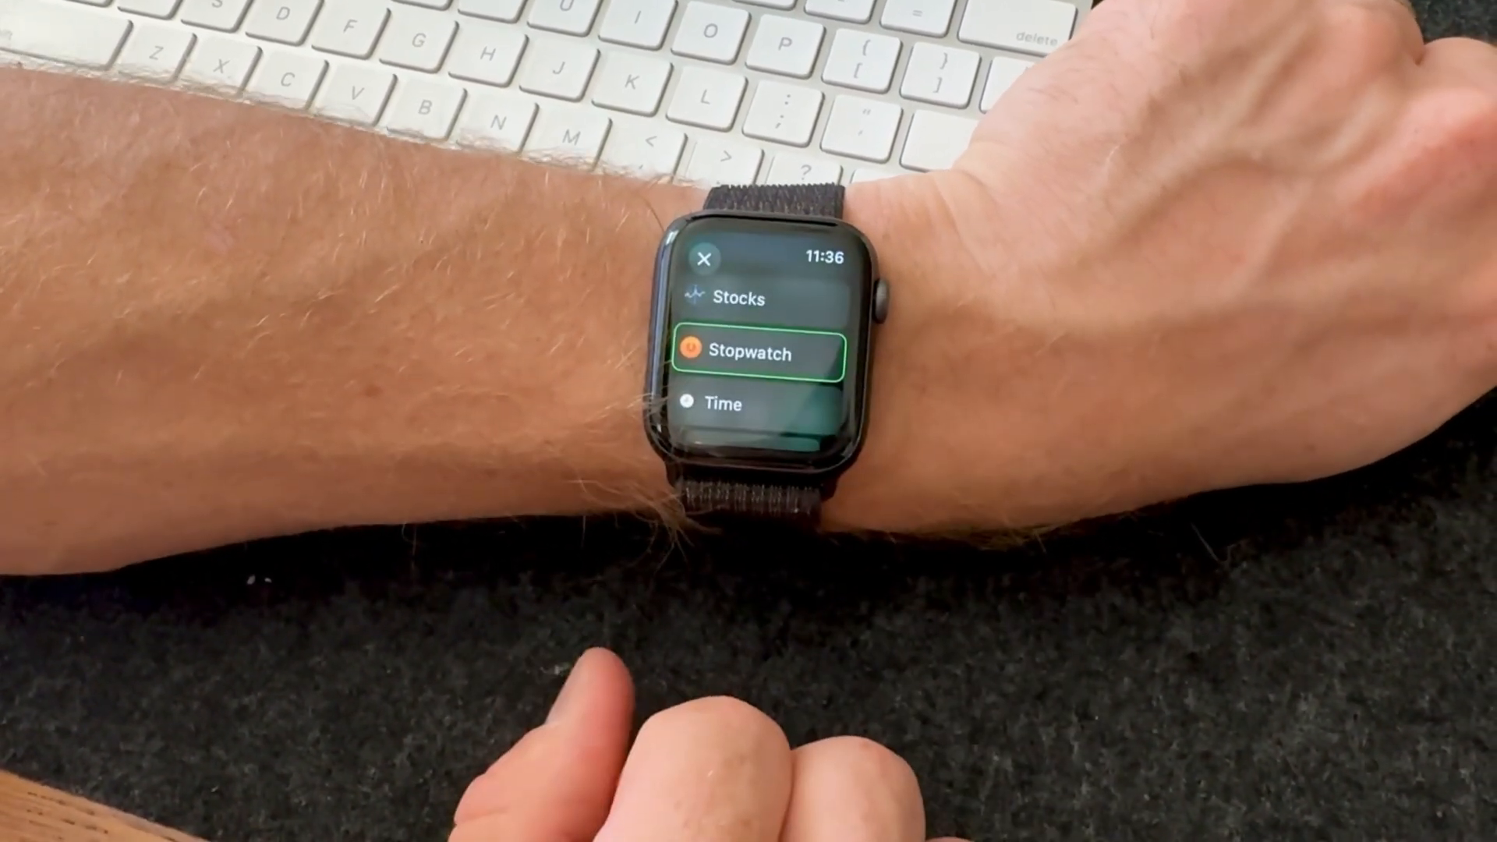
On the Apple Watch run Reflect Audio Notes, allow microphone access, and record a voice note.
scroll(down, 3)
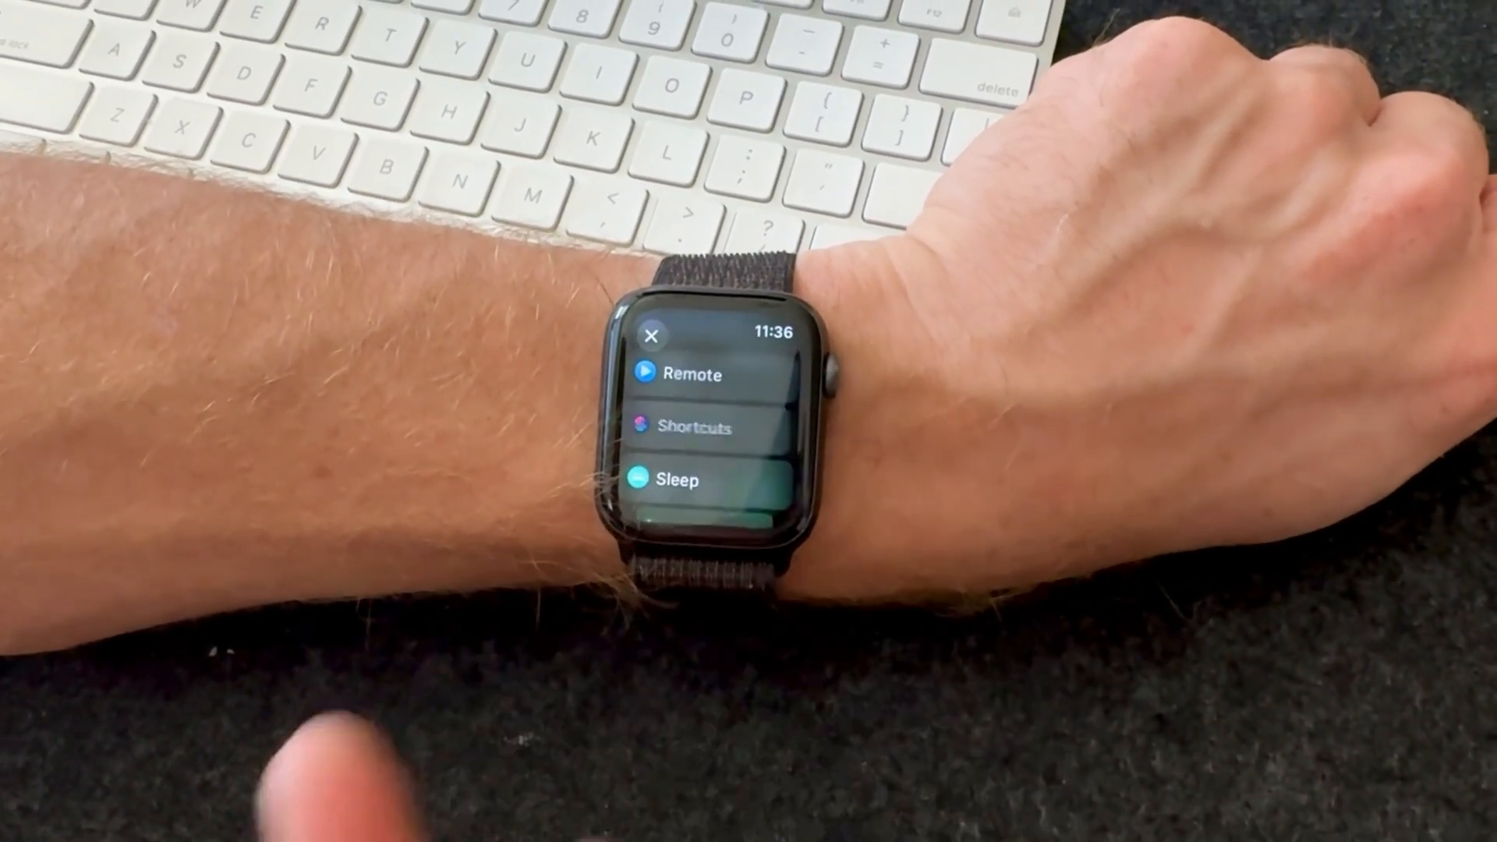
click(693, 427)
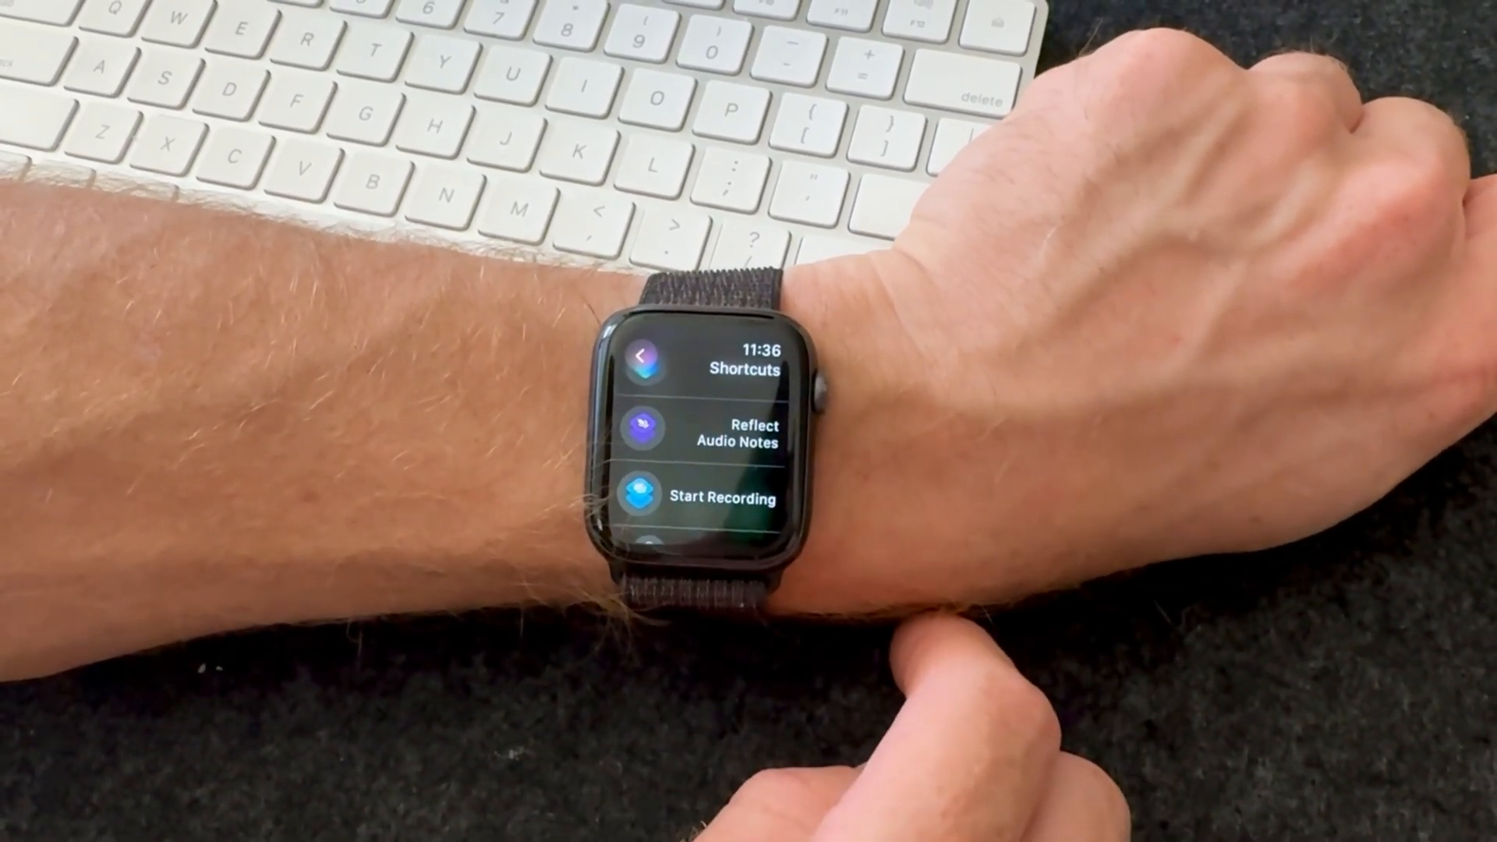
click(734, 432)
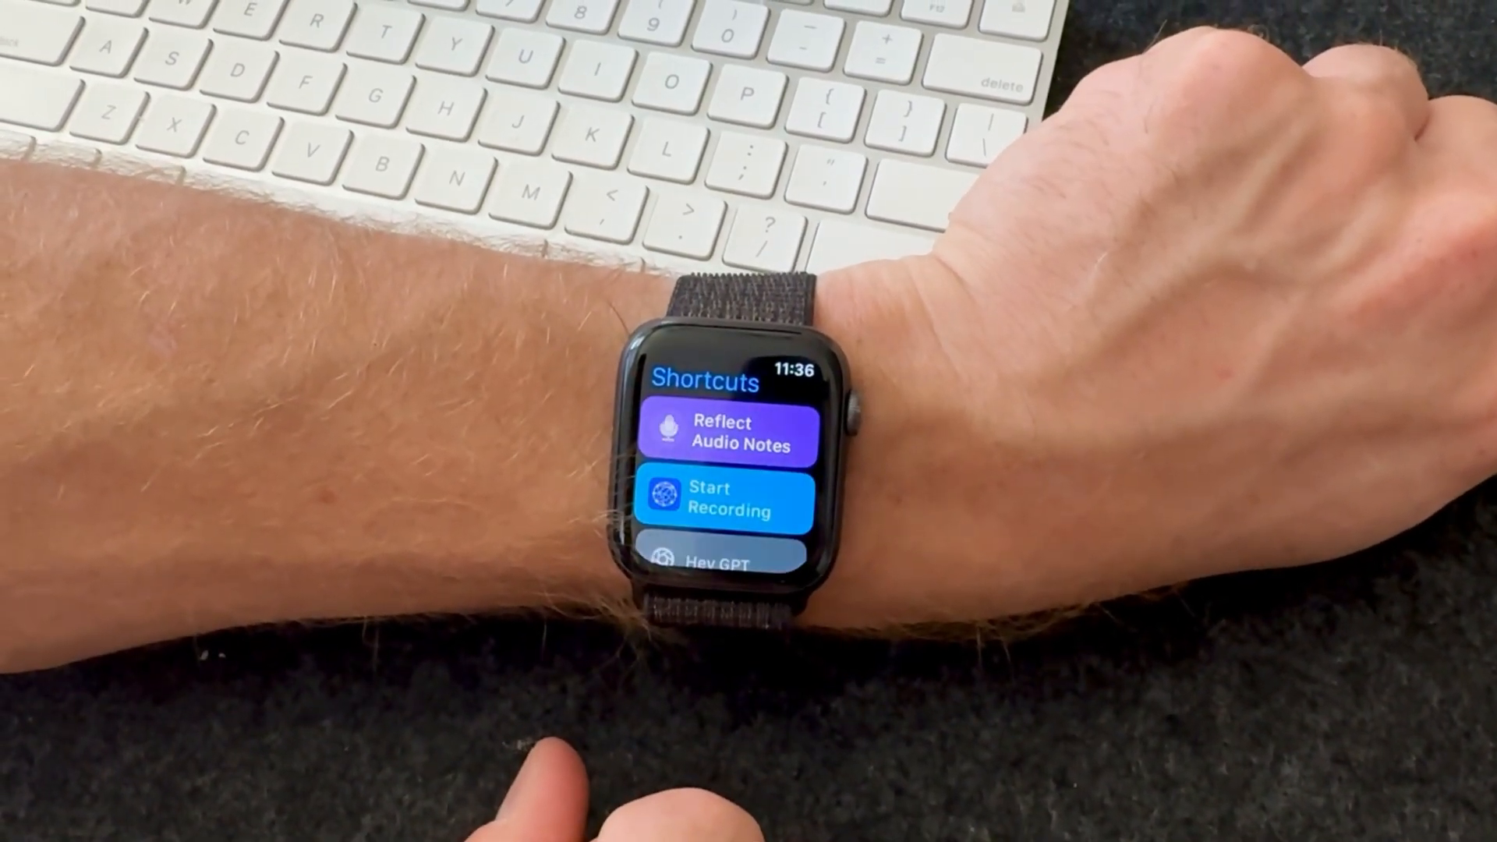
click(724, 431)
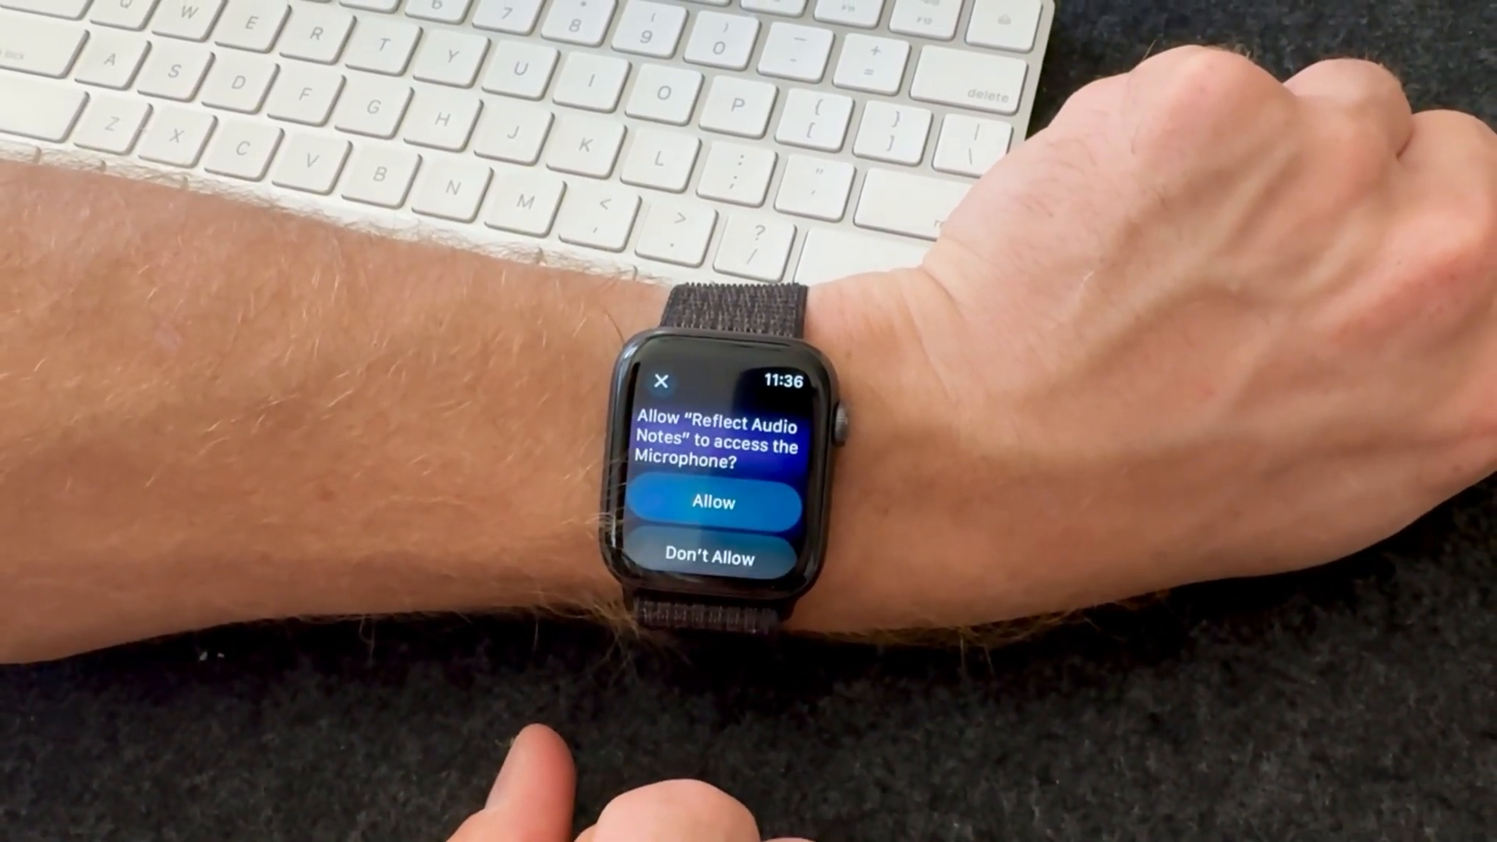
click(711, 503)
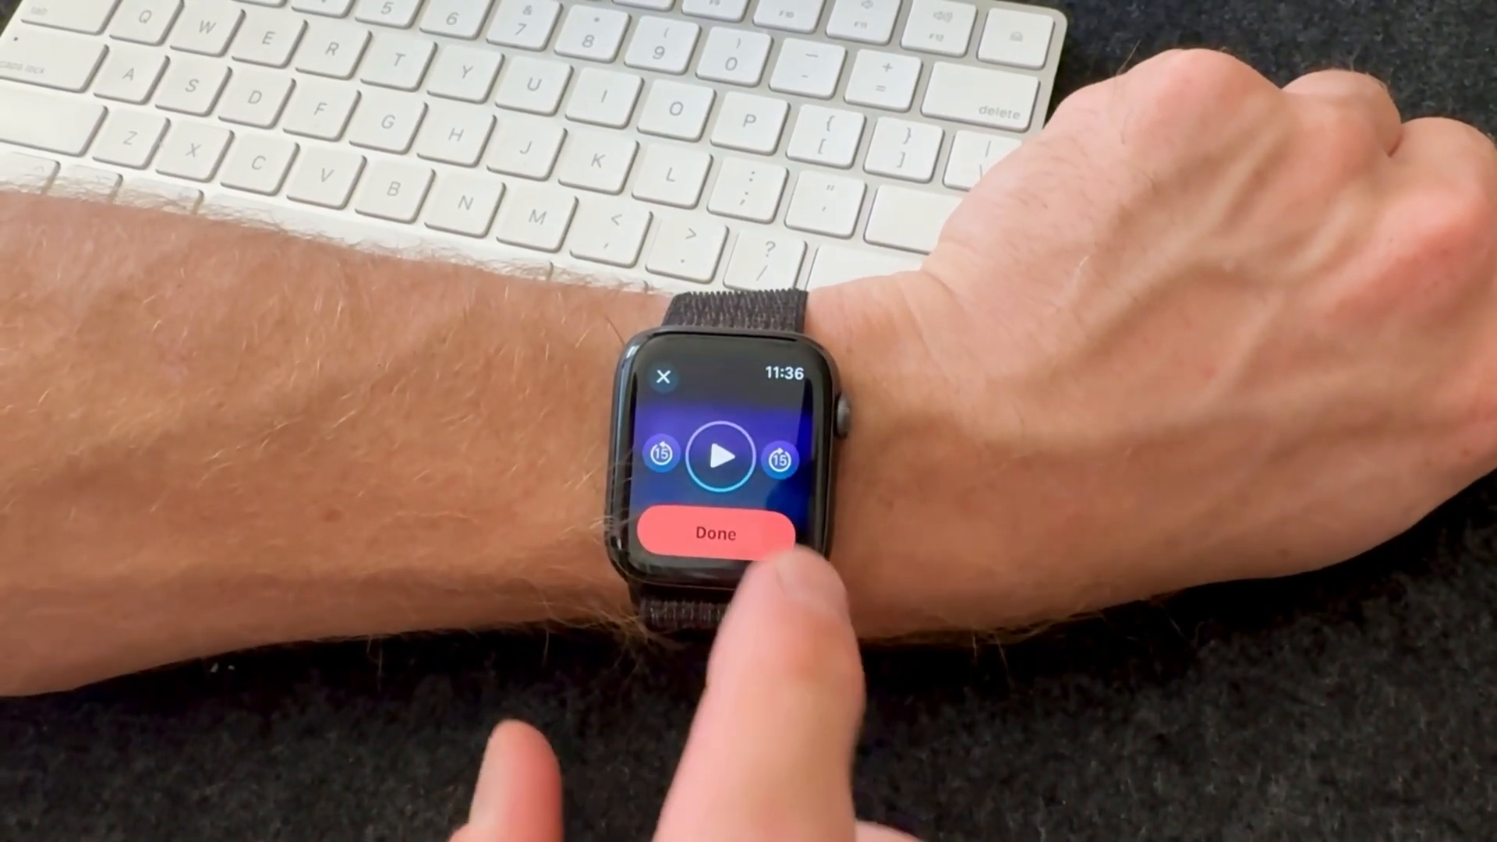
click(713, 531)
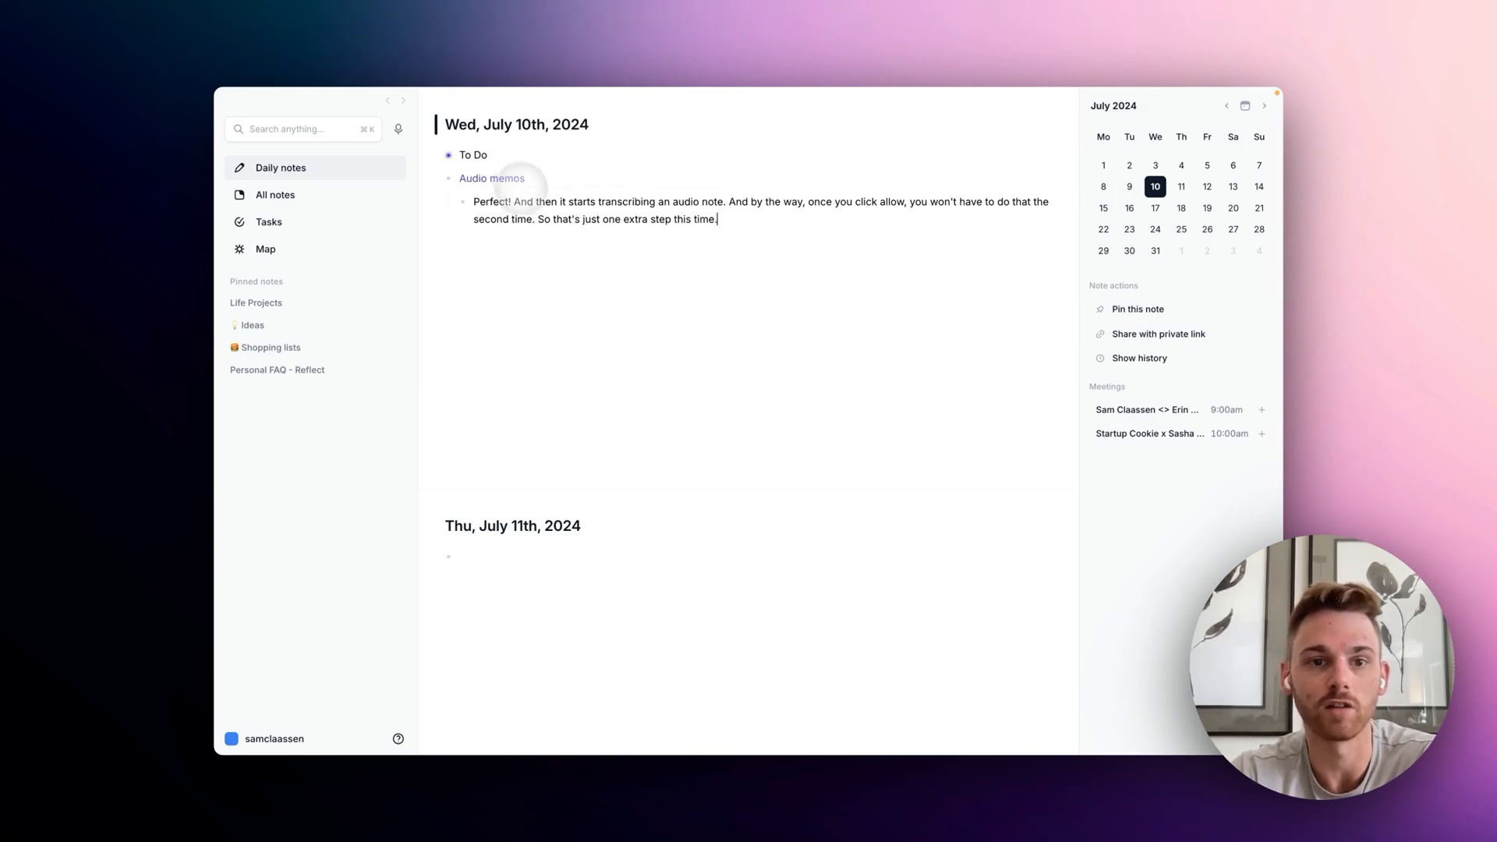
mouse_move(538, 240)
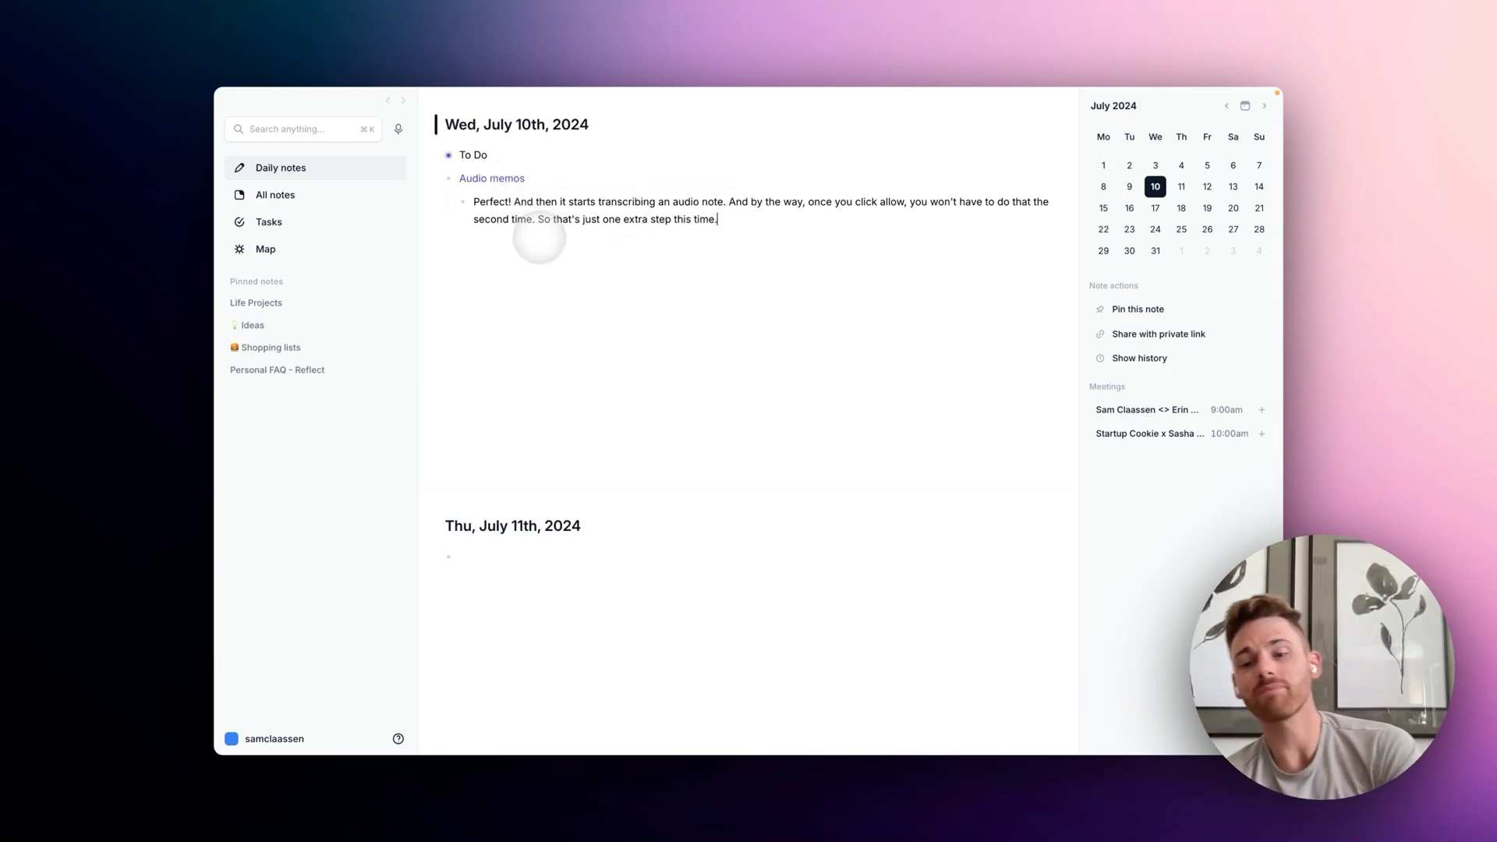